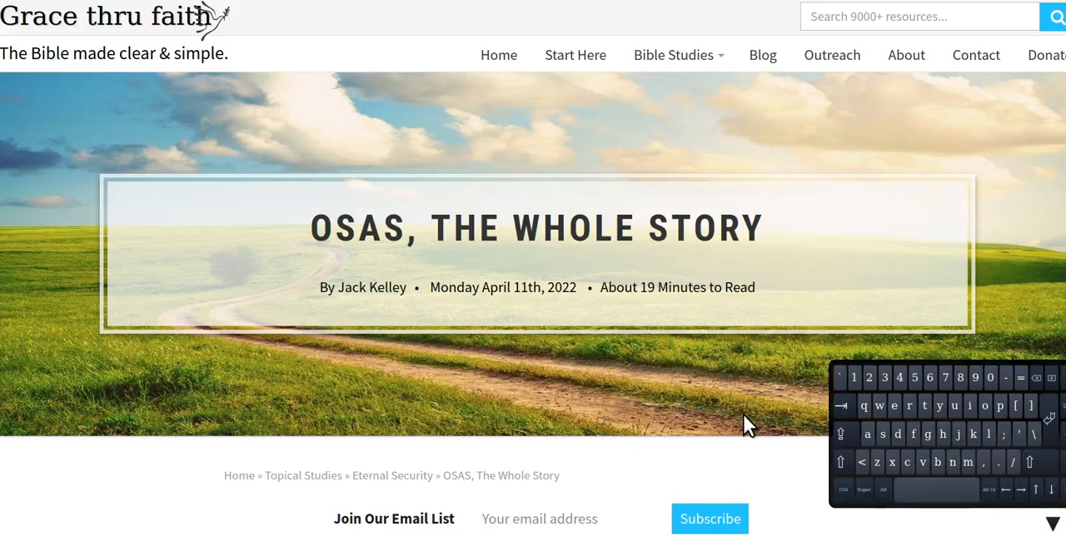
mouse_move(377, 250)
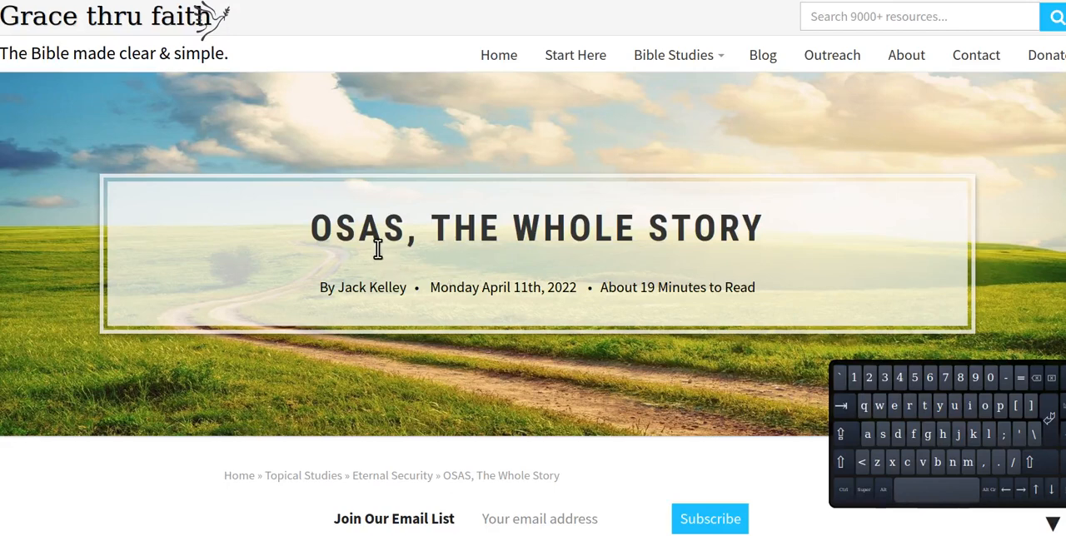
mouse_move(705, 271)
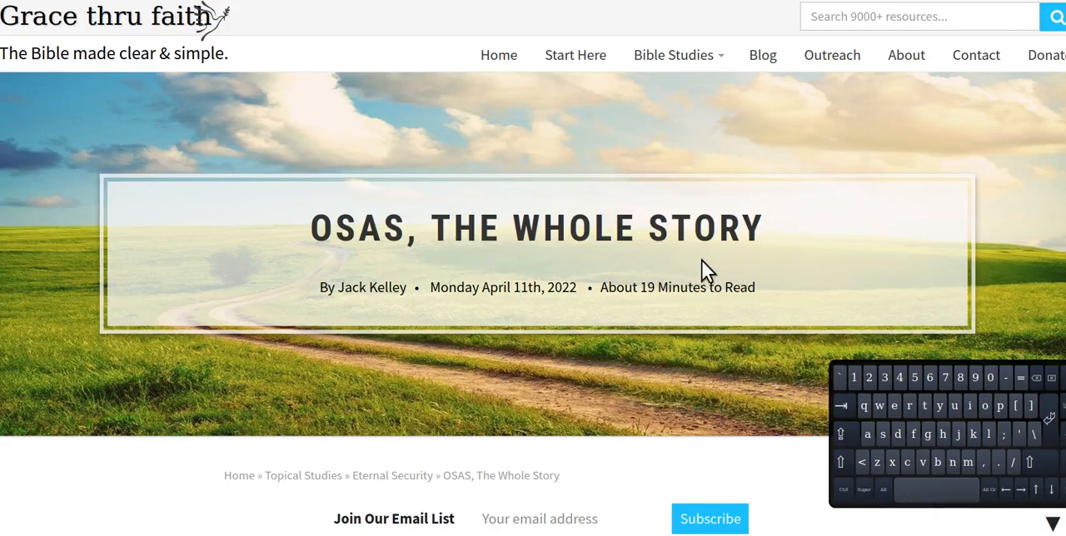
mouse_move(372, 275)
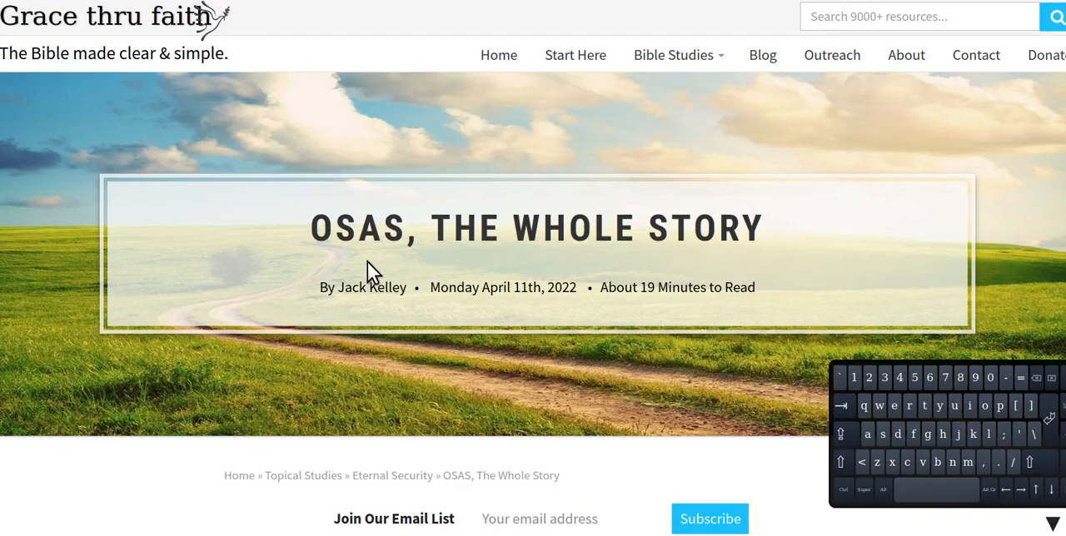
mouse_move(616, 281)
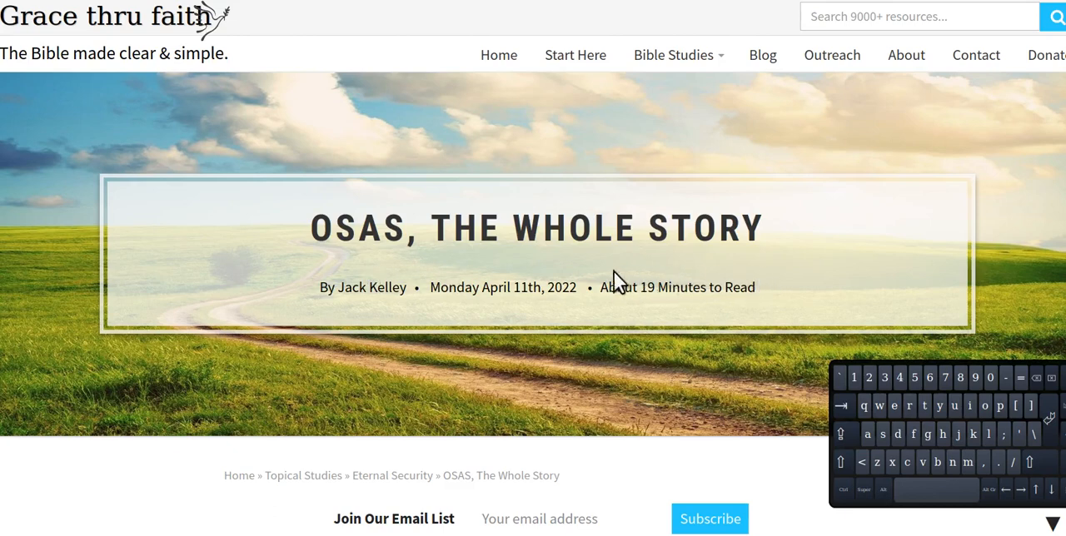
mouse_move(679, 283)
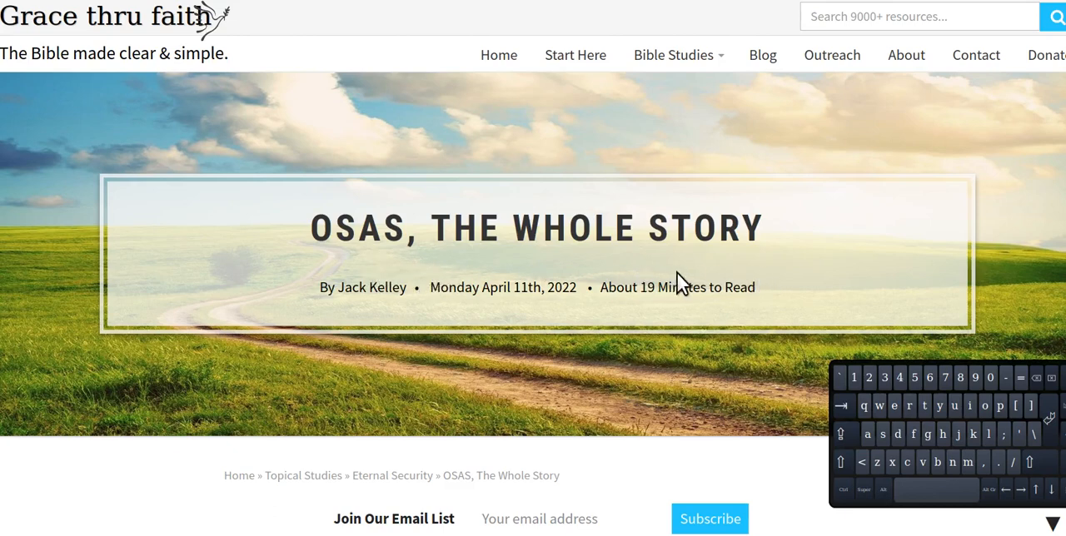
mouse_move(501, 270)
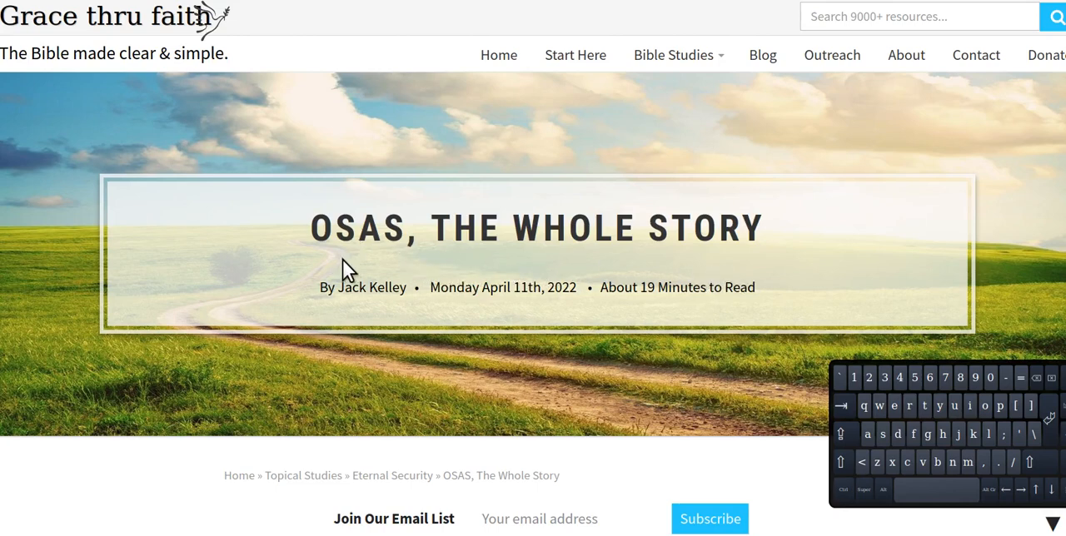
mouse_move(775, 272)
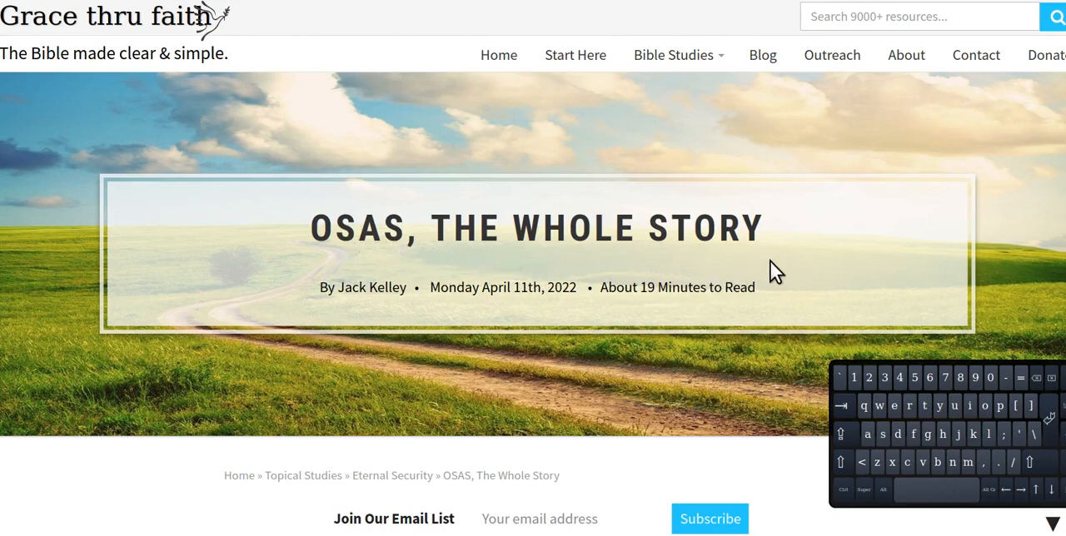
mouse_move(583, 271)
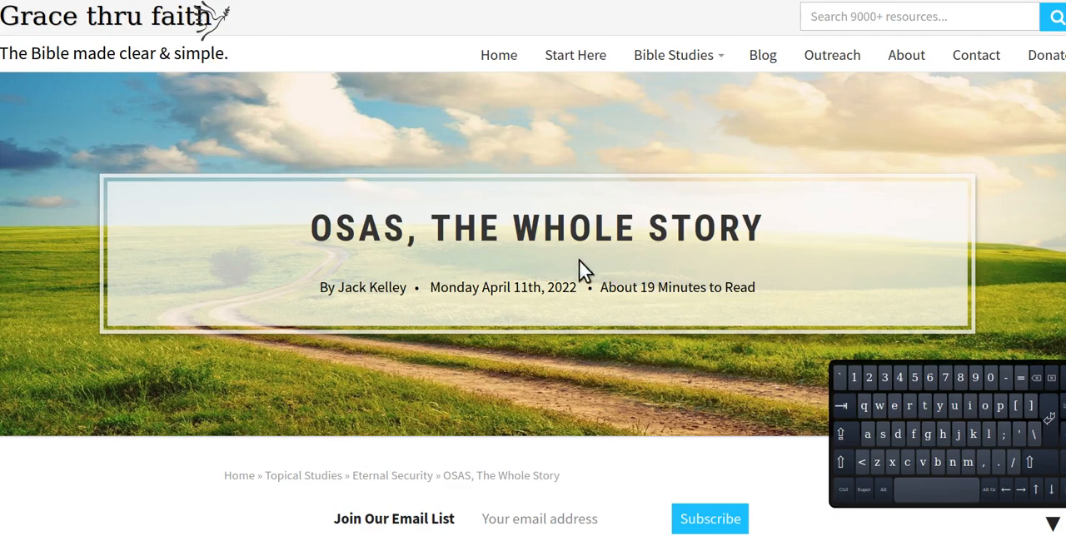
mouse_move(695, 271)
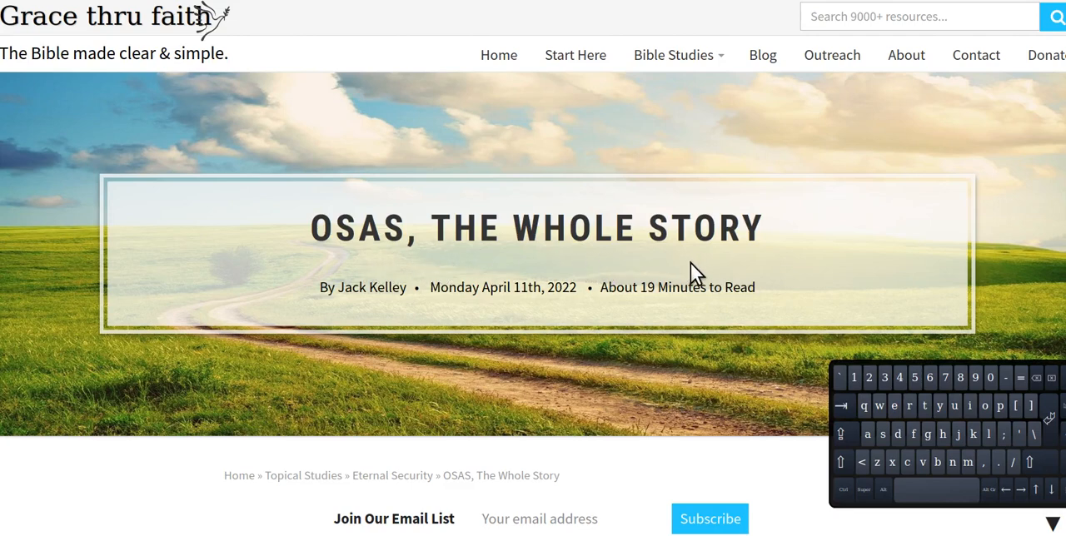
mouse_move(375, 280)
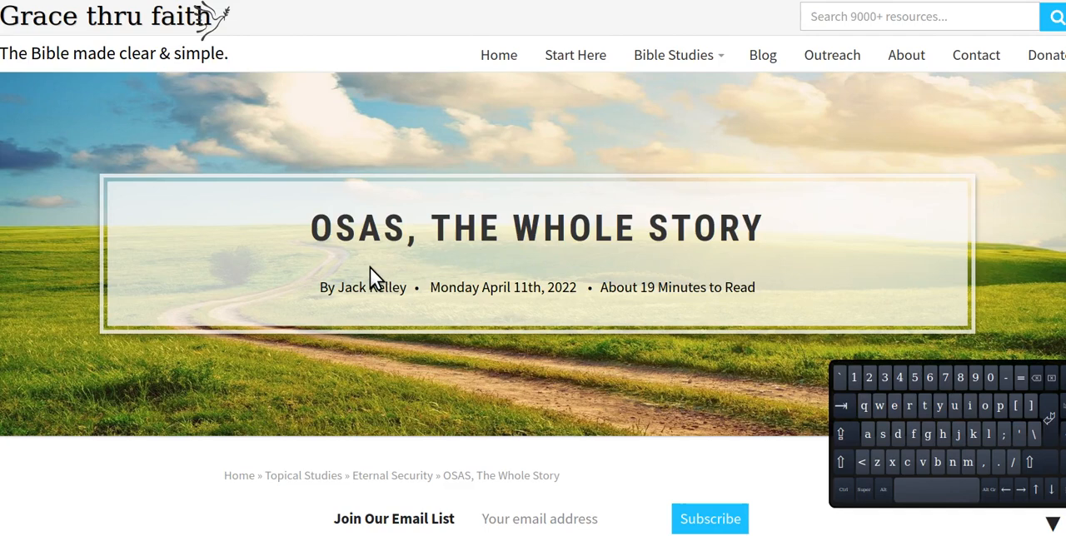
mouse_move(679, 258)
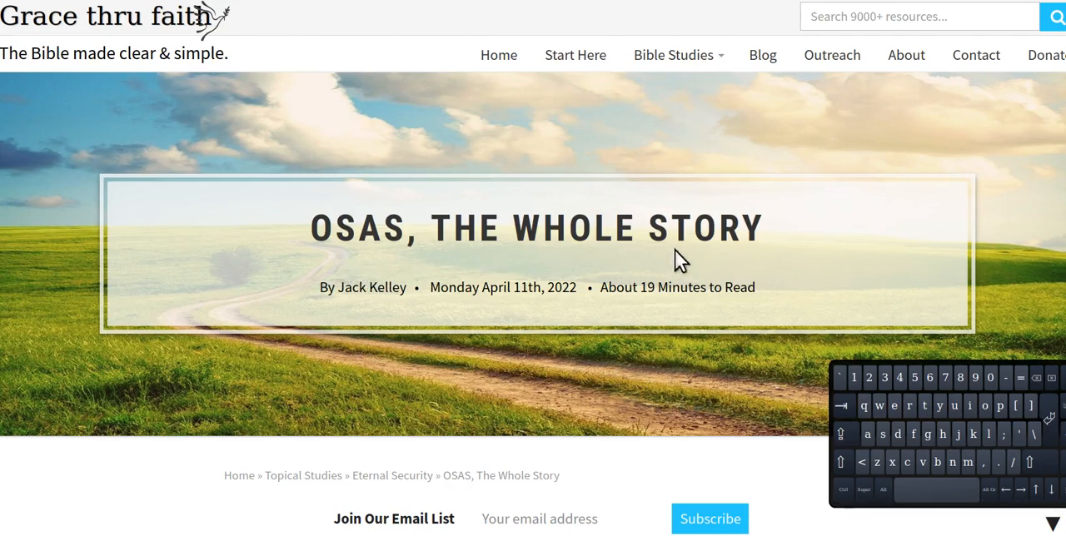
mouse_move(345, 285)
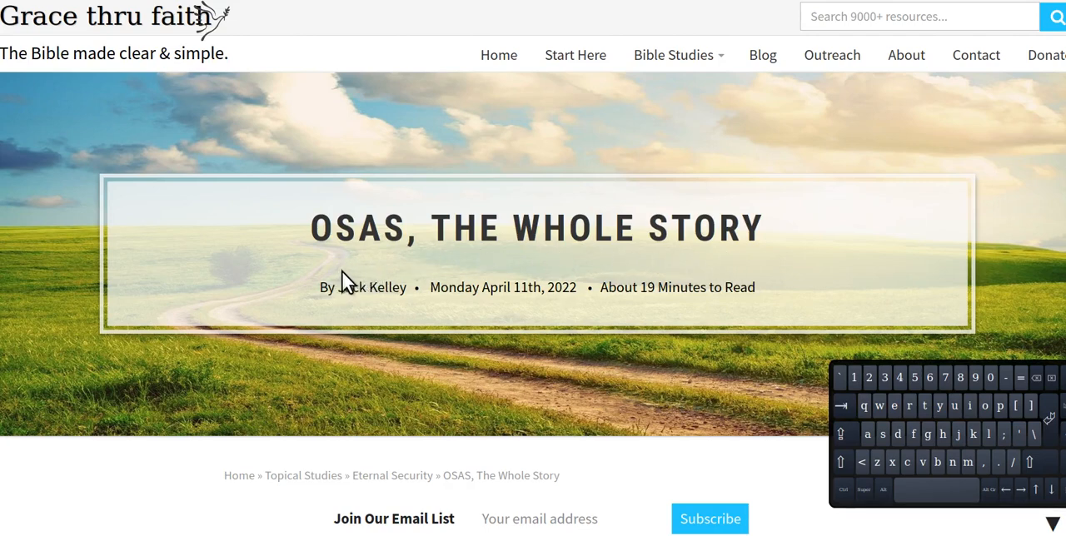
mouse_move(399, 275)
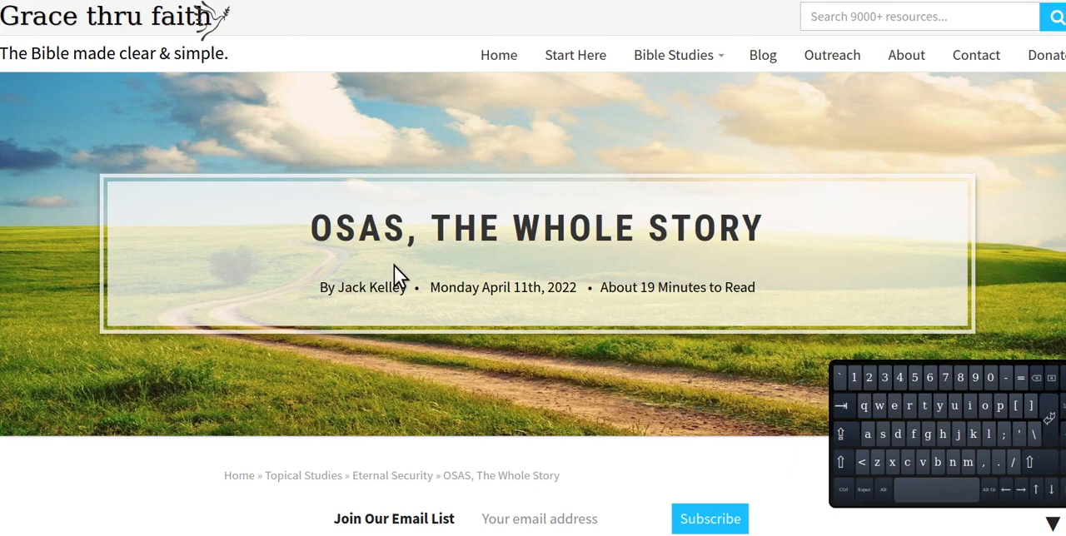
mouse_move(602, 240)
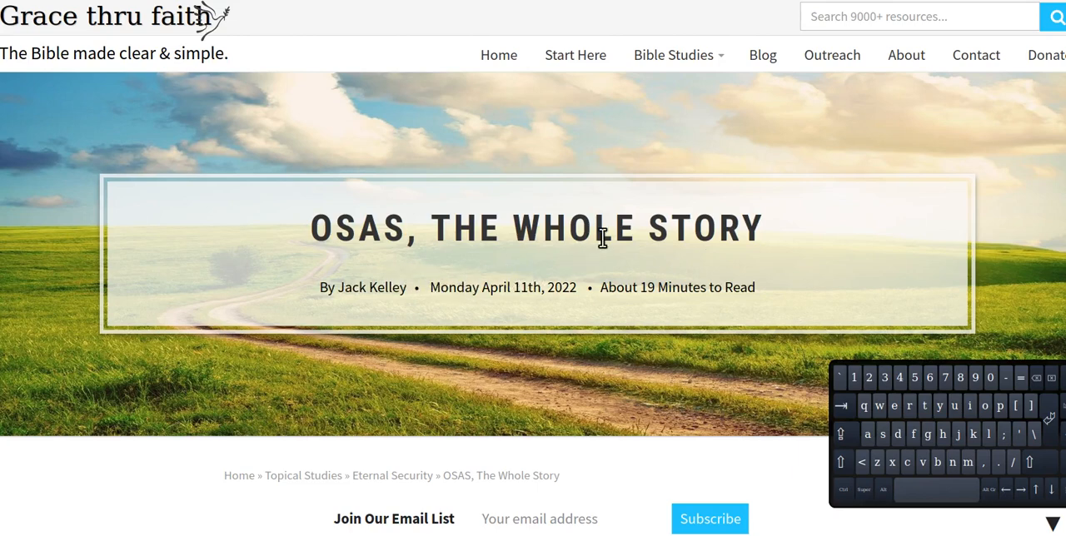
mouse_move(444, 248)
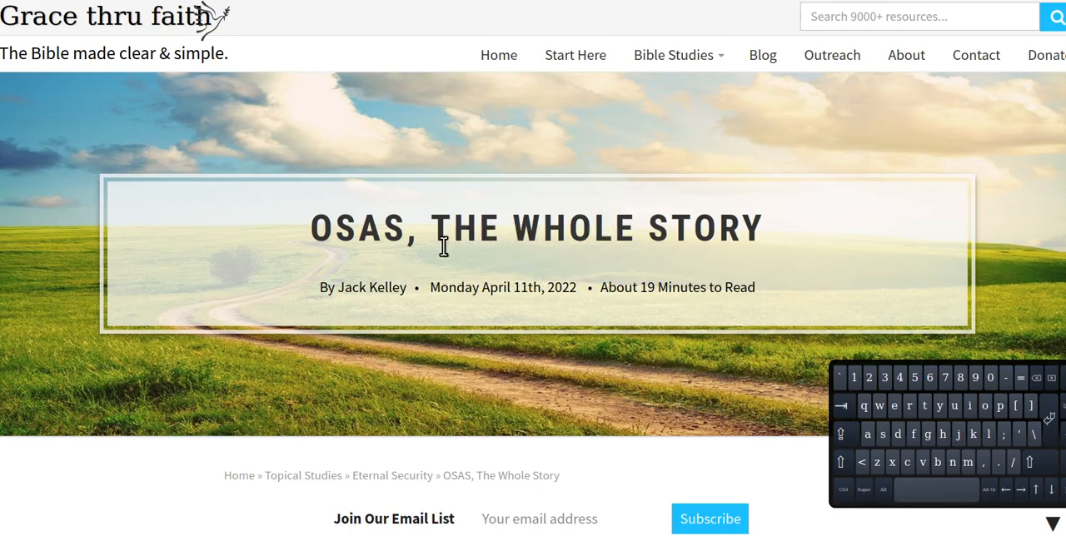
mouse_move(374, 269)
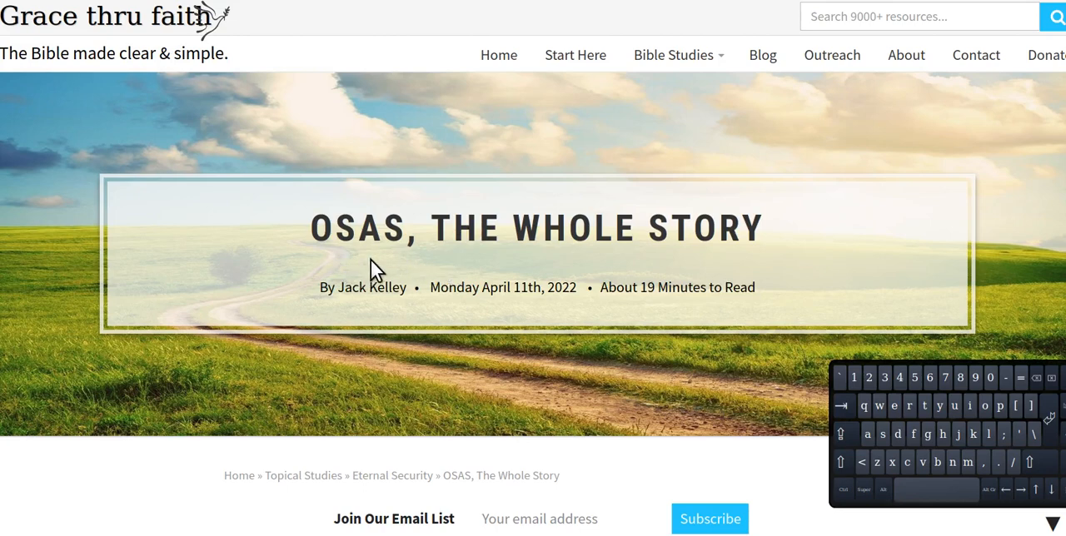
mouse_move(402, 275)
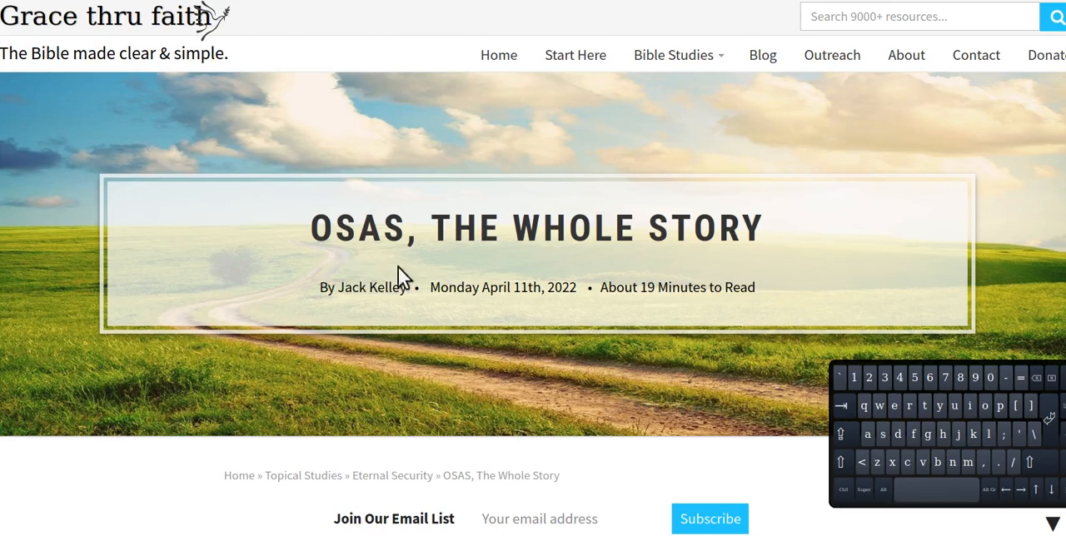
mouse_move(325, 271)
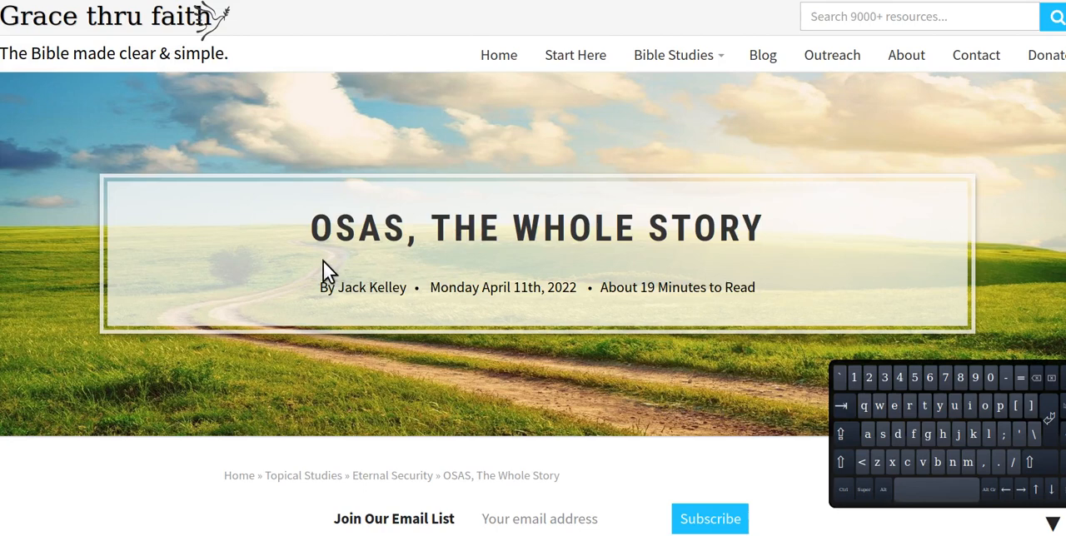
mouse_move(441, 264)
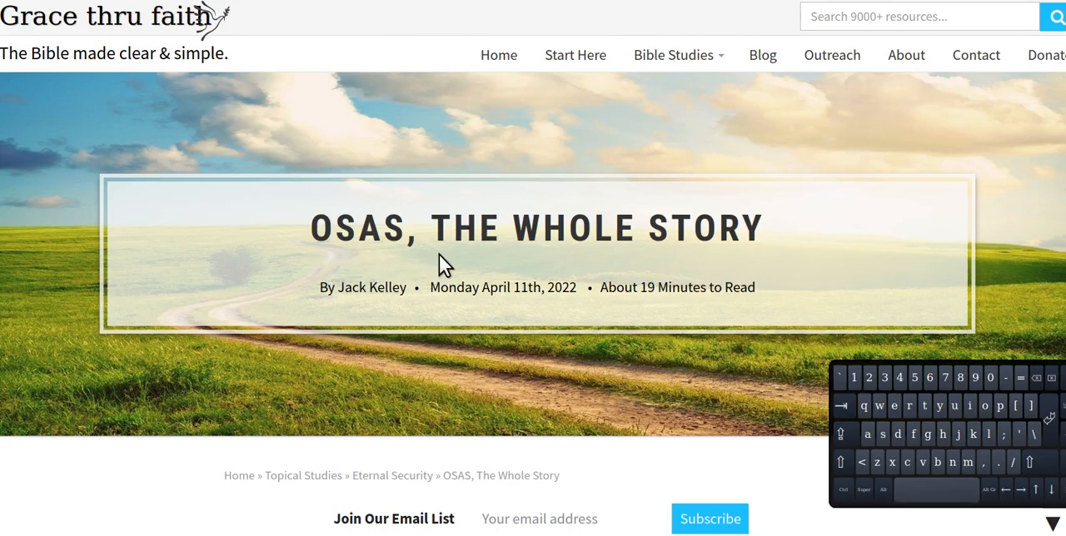
mouse_move(344, 263)
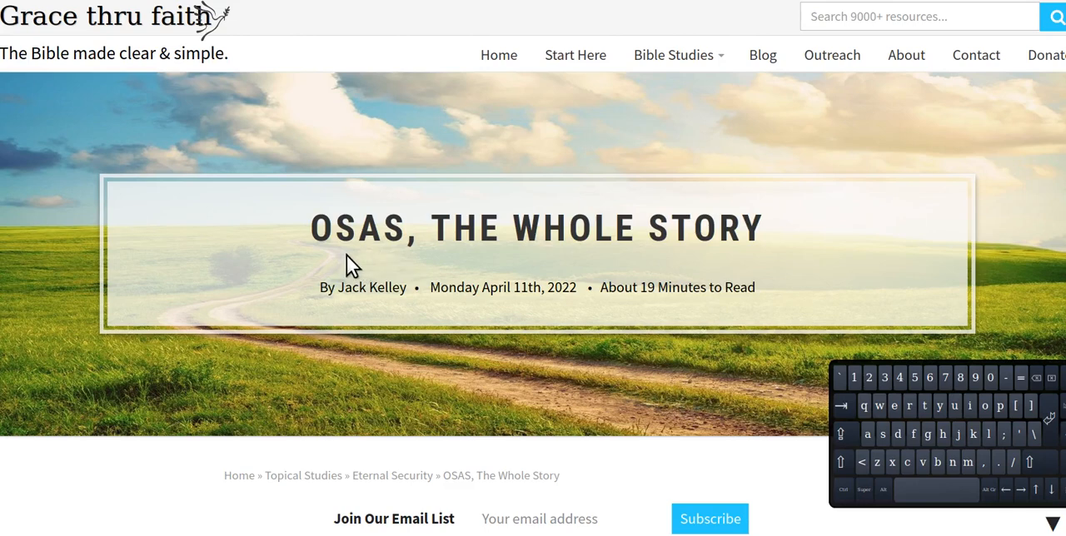
mouse_move(396, 258)
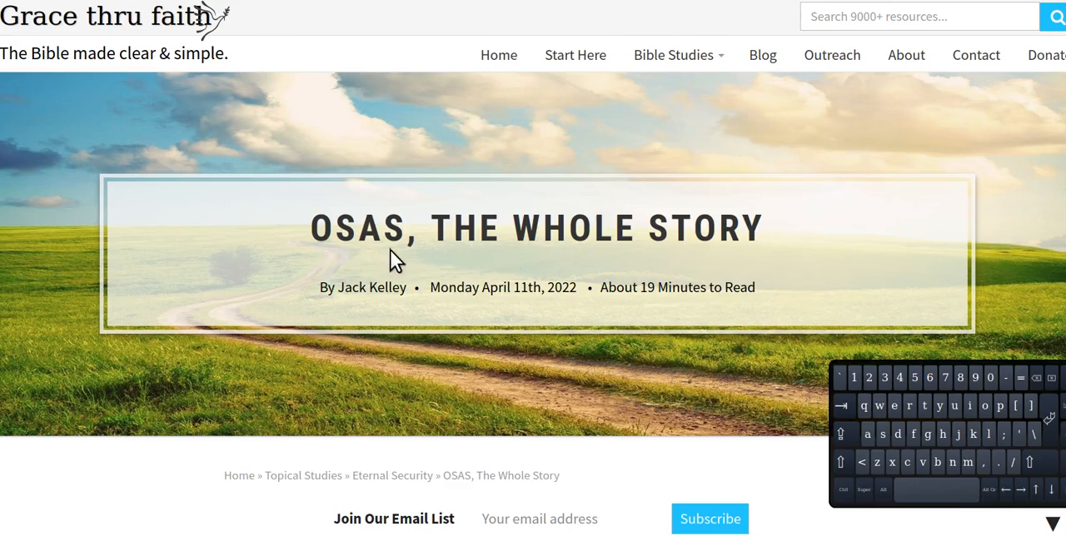
mouse_move(358, 265)
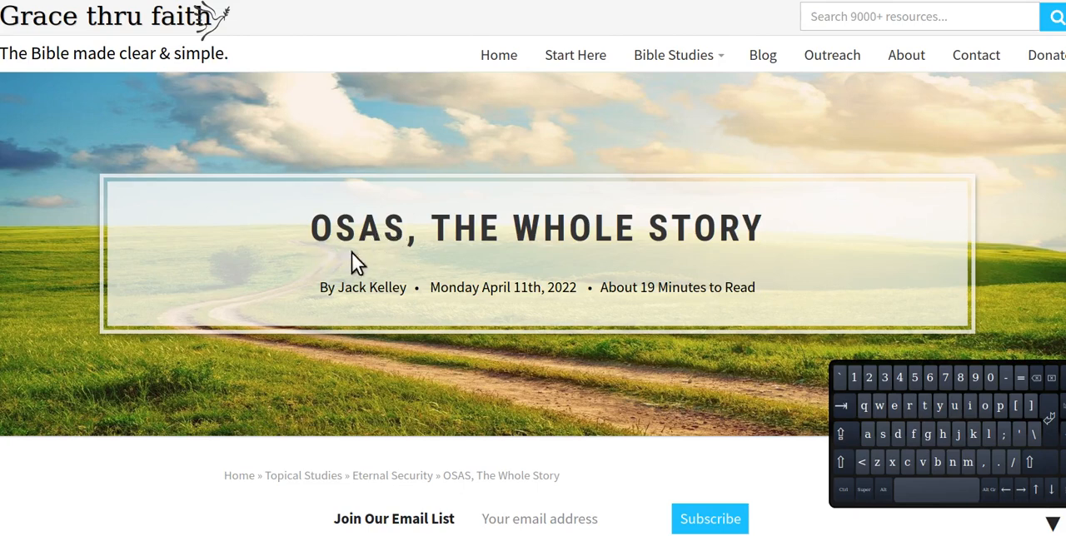
mouse_move(287, 272)
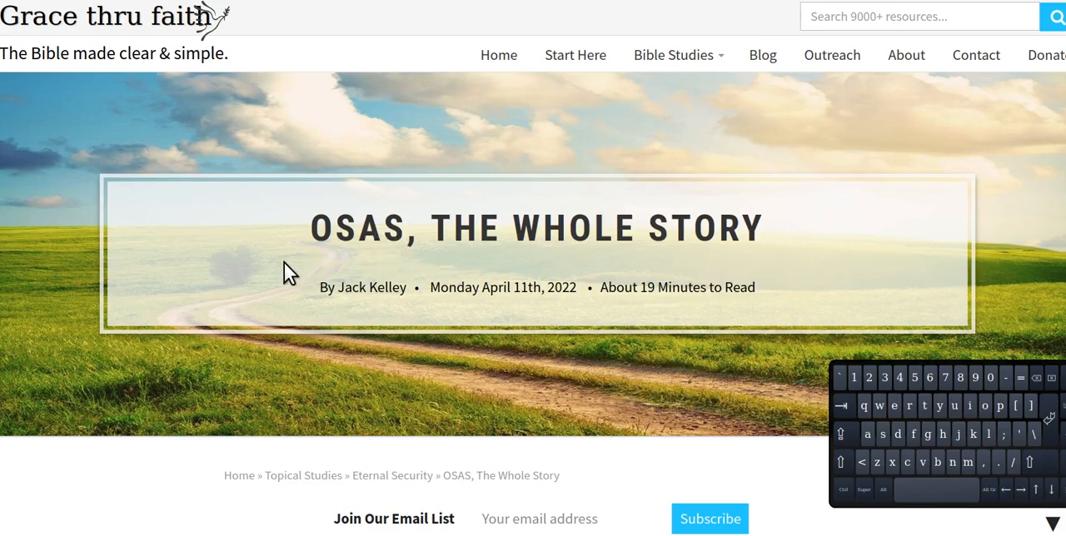
mouse_move(339, 273)
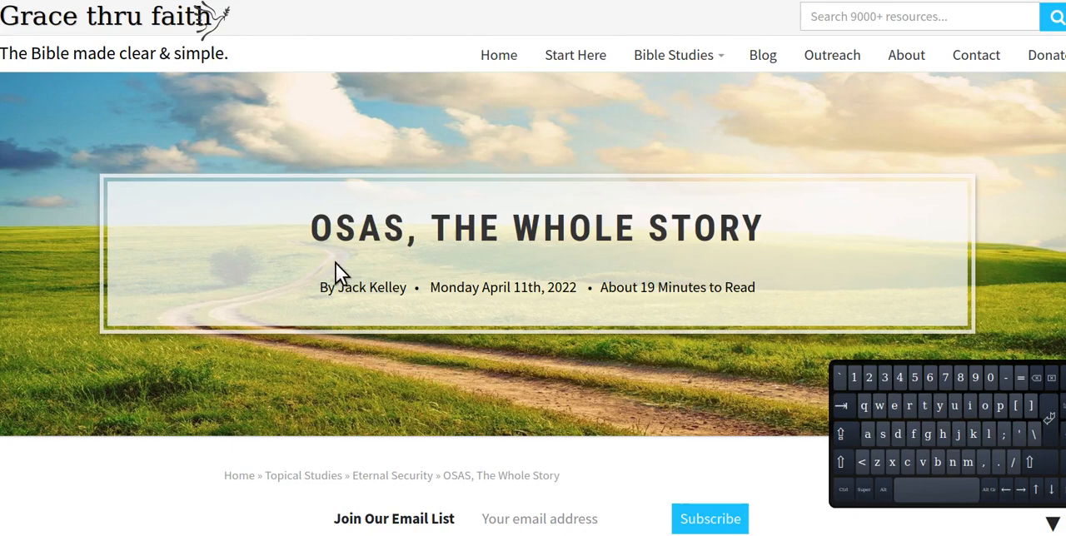
mouse_move(402, 269)
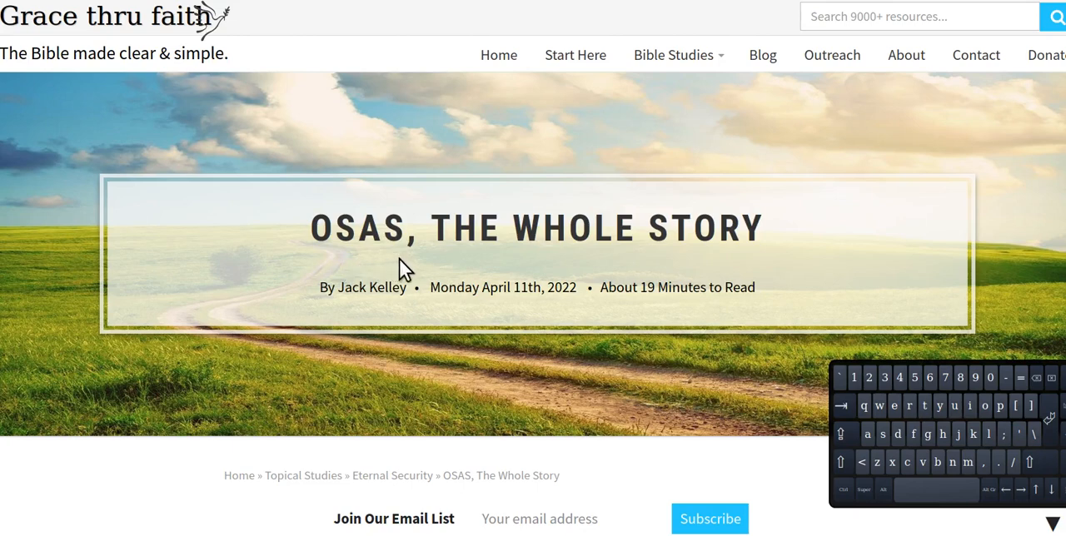
mouse_move(408, 267)
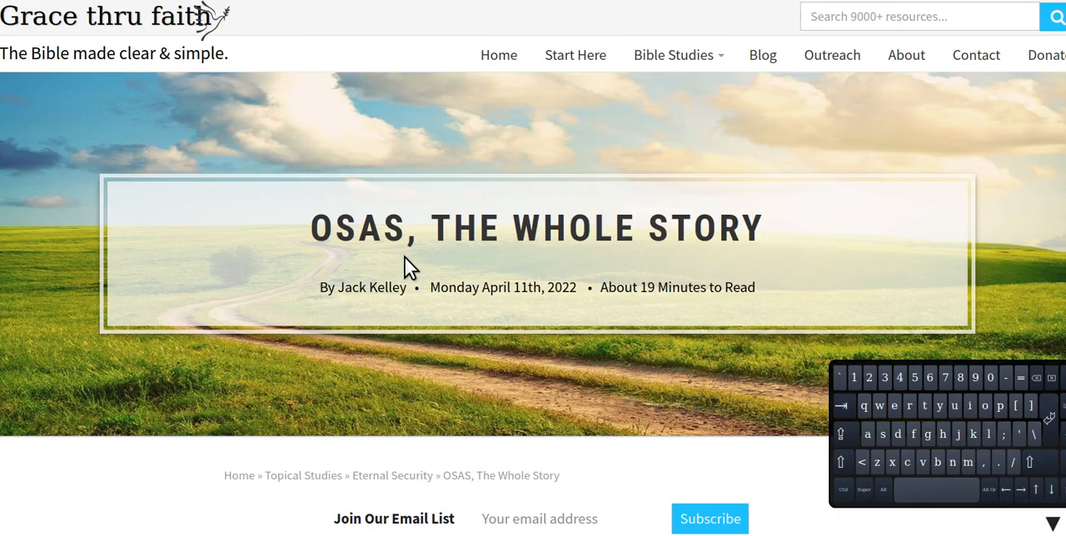
mouse_move(342, 267)
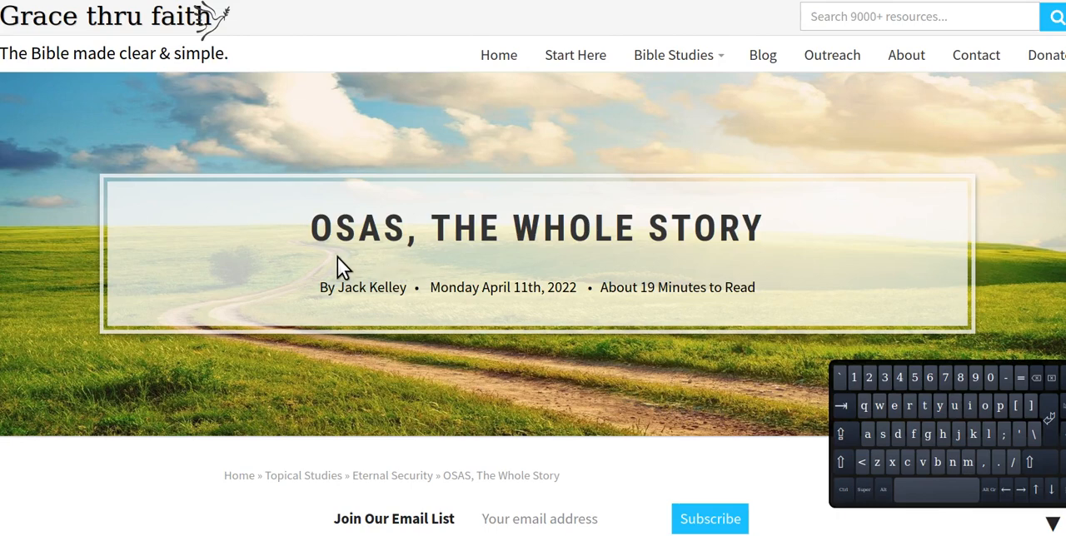
mouse_move(348, 265)
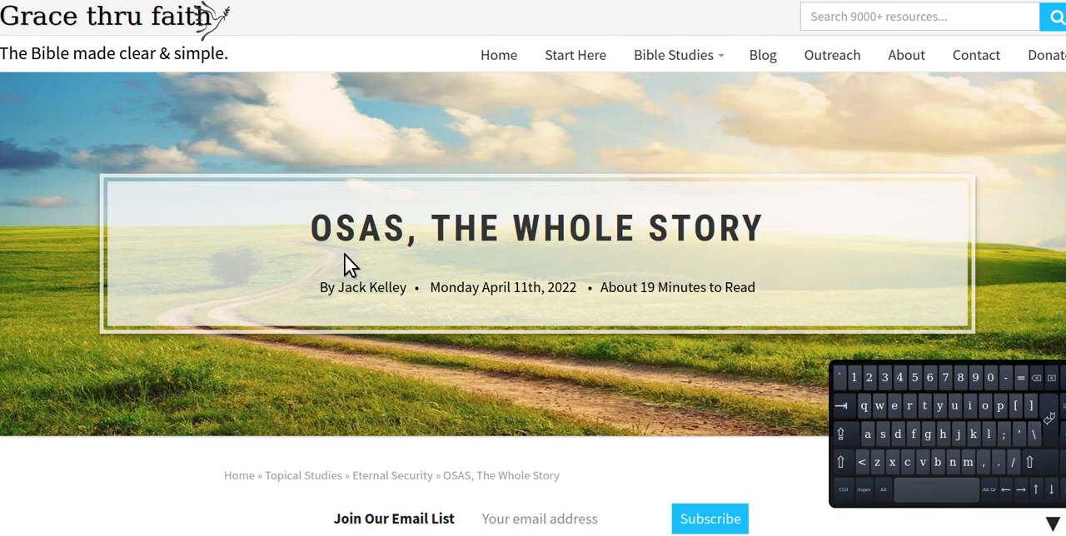
mouse_move(494, 259)
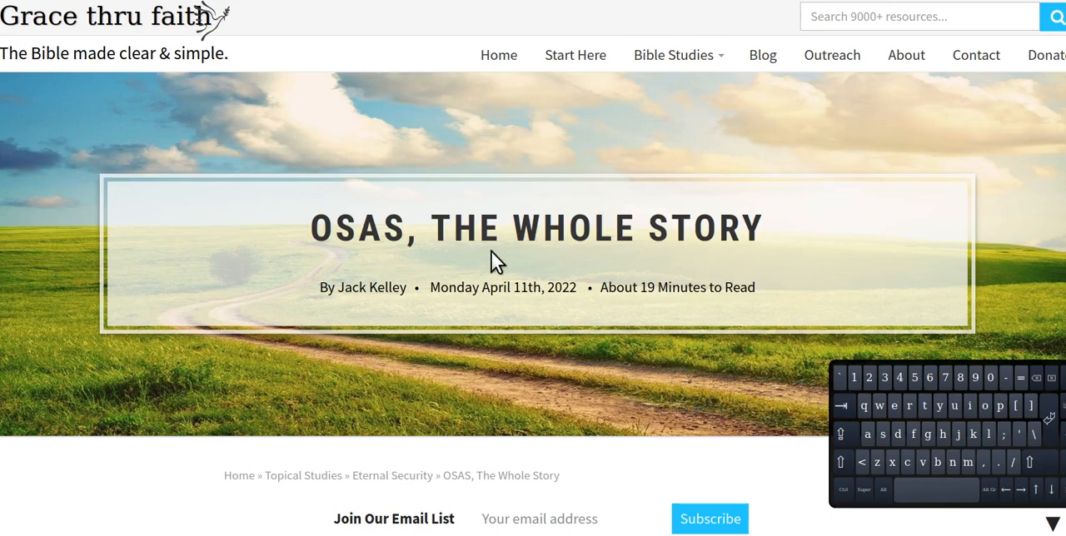
mouse_move(481, 262)
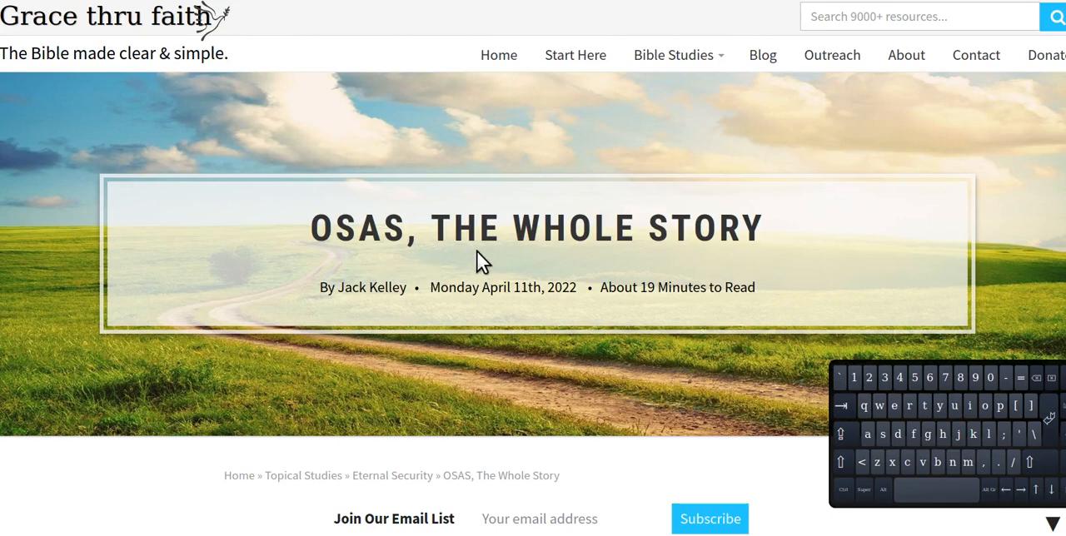
mouse_move(420, 273)
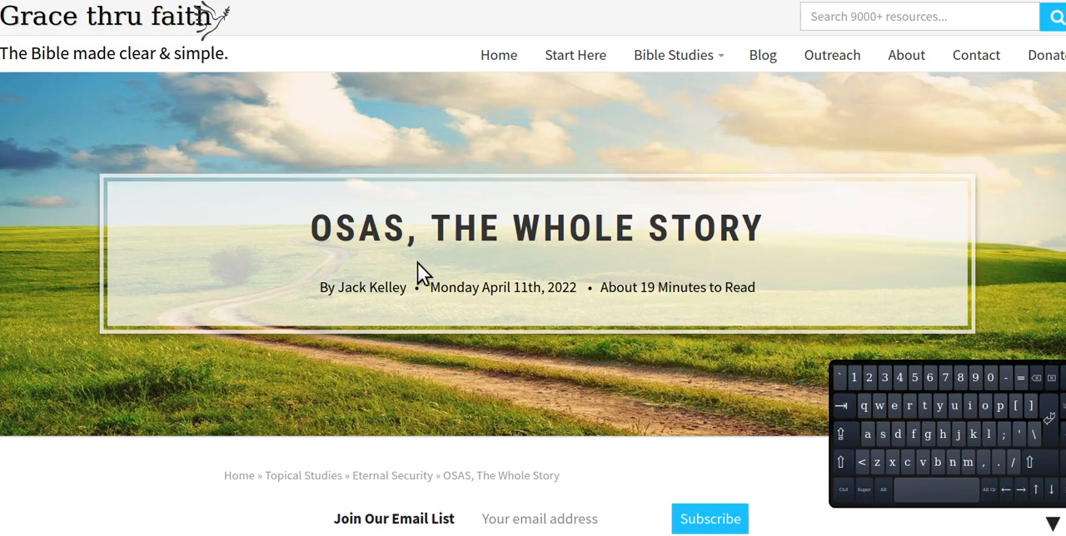
mouse_move(409, 275)
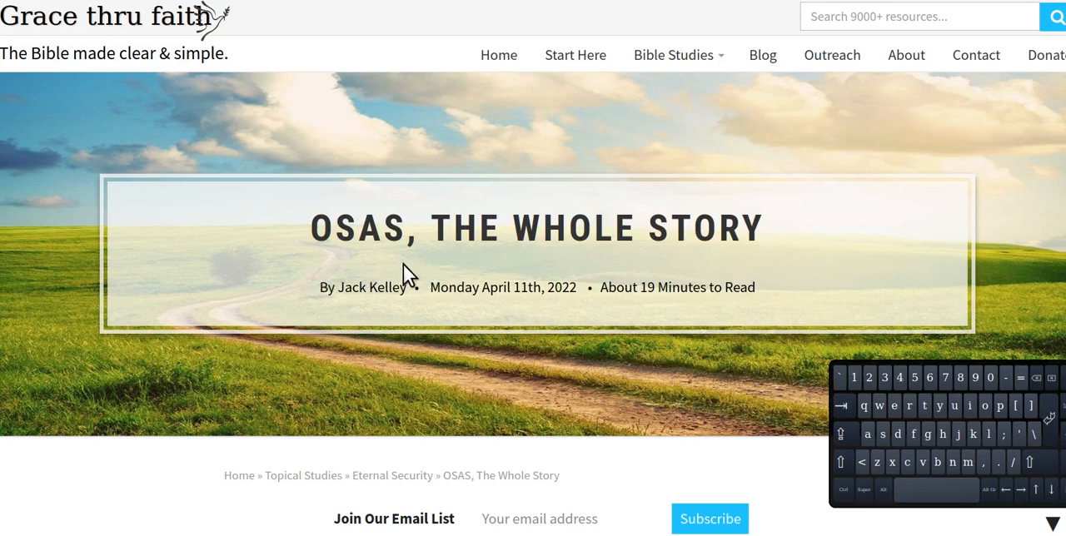
mouse_move(373, 275)
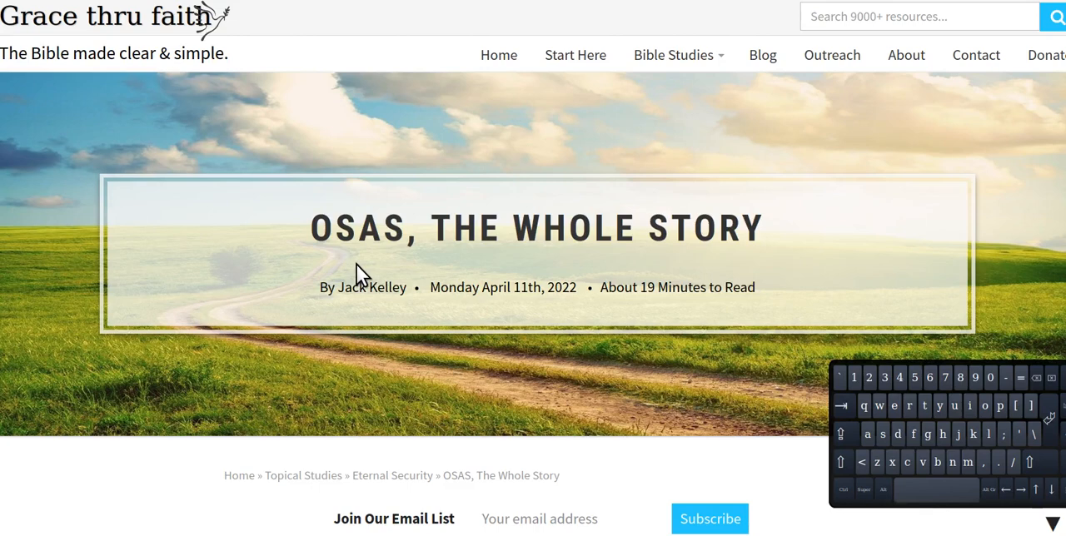
mouse_move(450, 266)
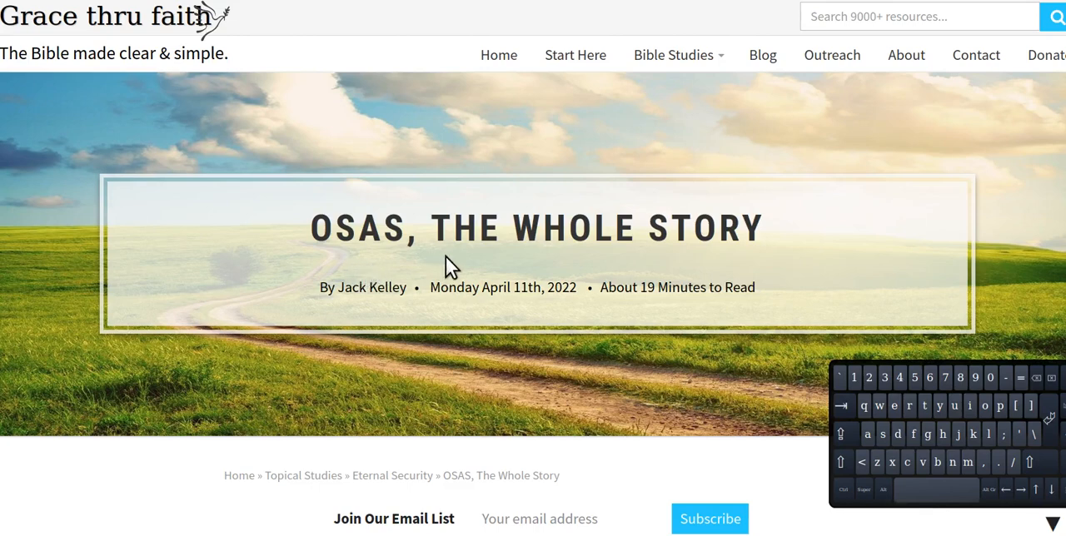
mouse_move(341, 267)
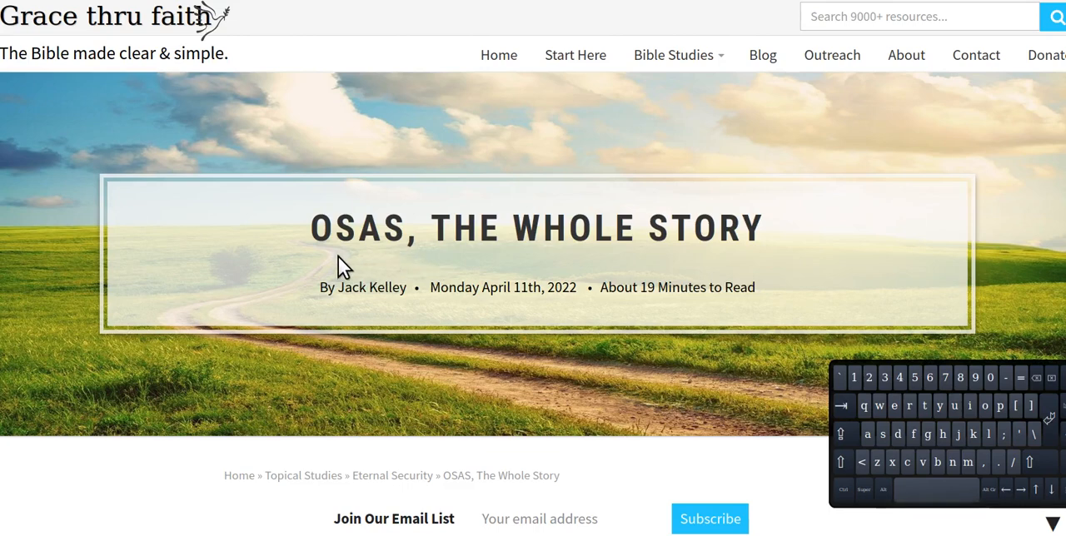
mouse_move(360, 268)
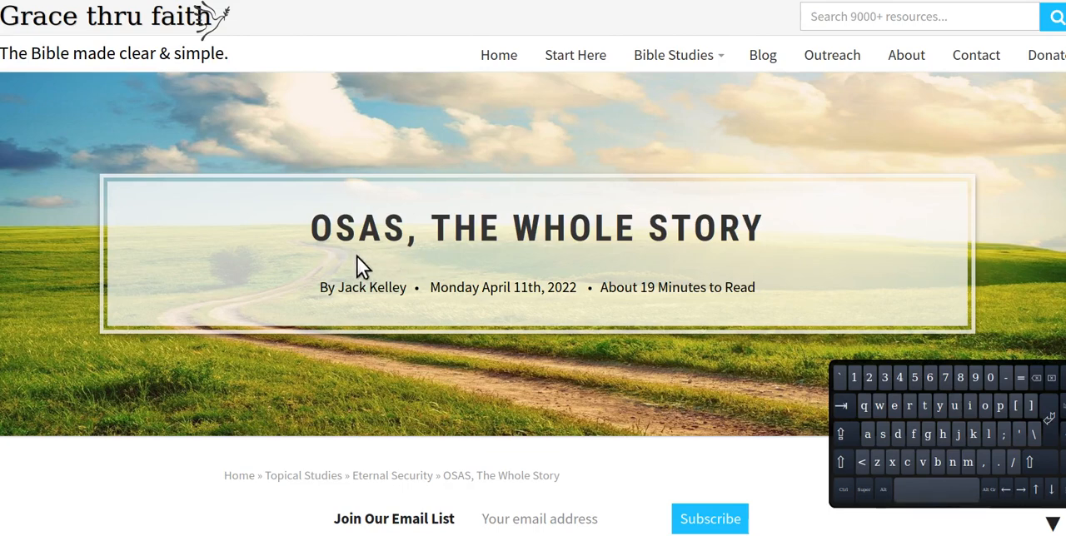
mouse_move(488, 237)
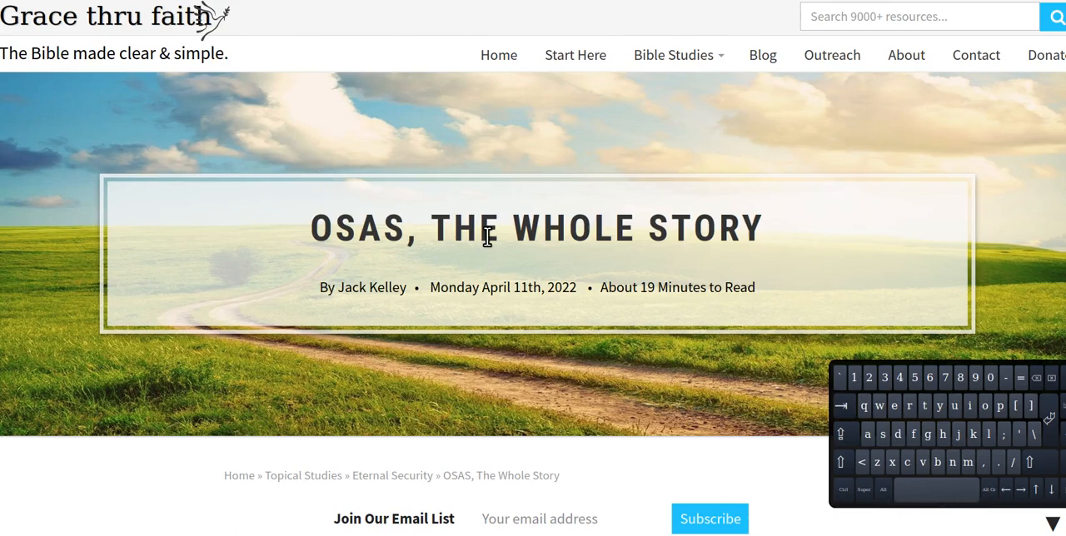
mouse_move(342, 264)
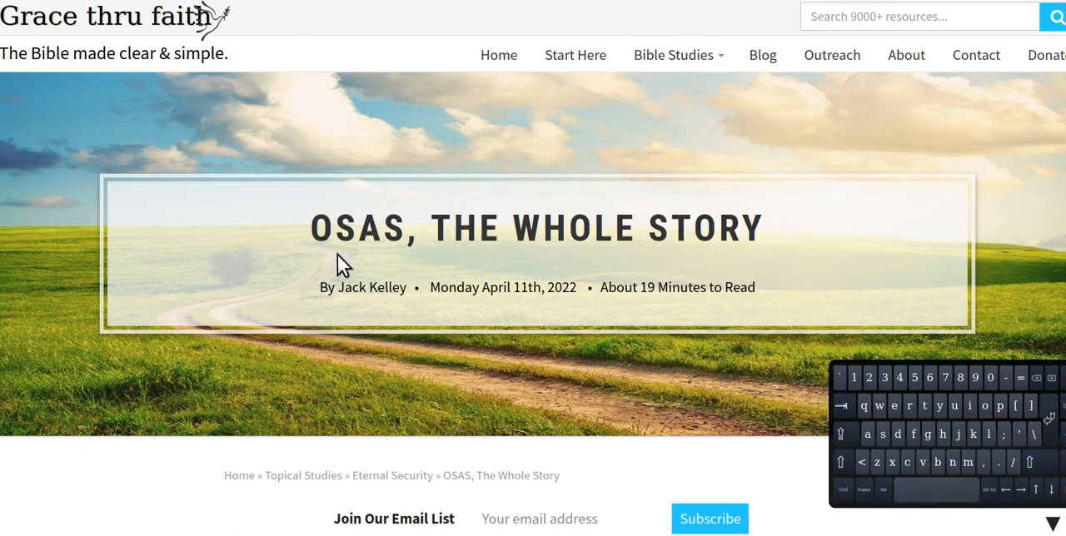
mouse_move(426, 273)
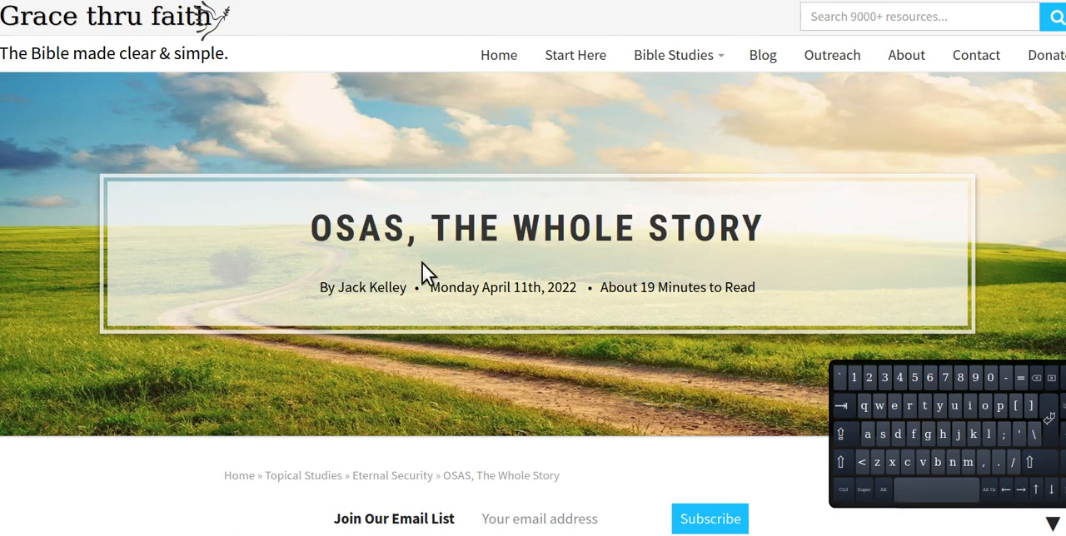
mouse_move(355, 274)
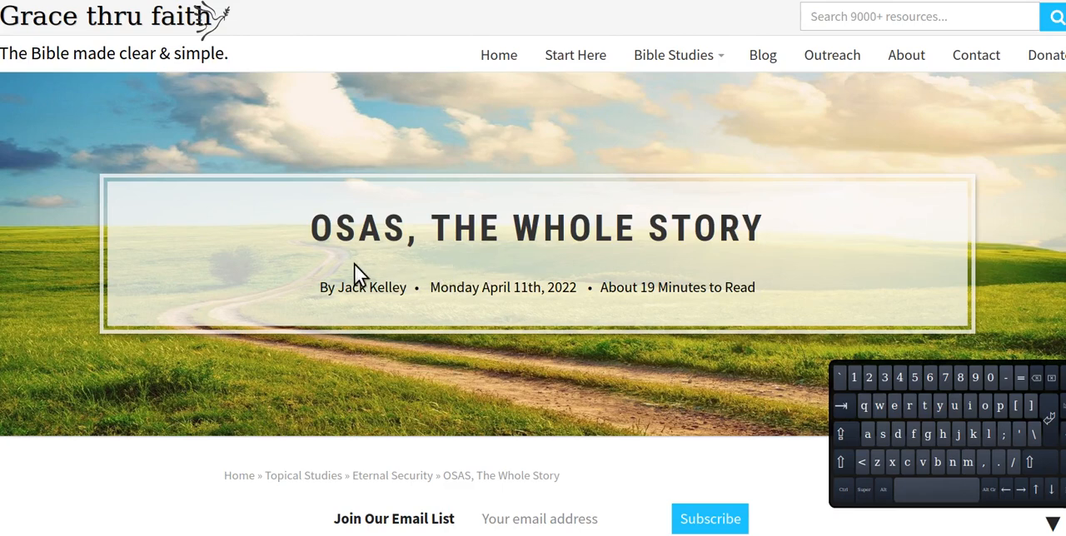
mouse_move(487, 266)
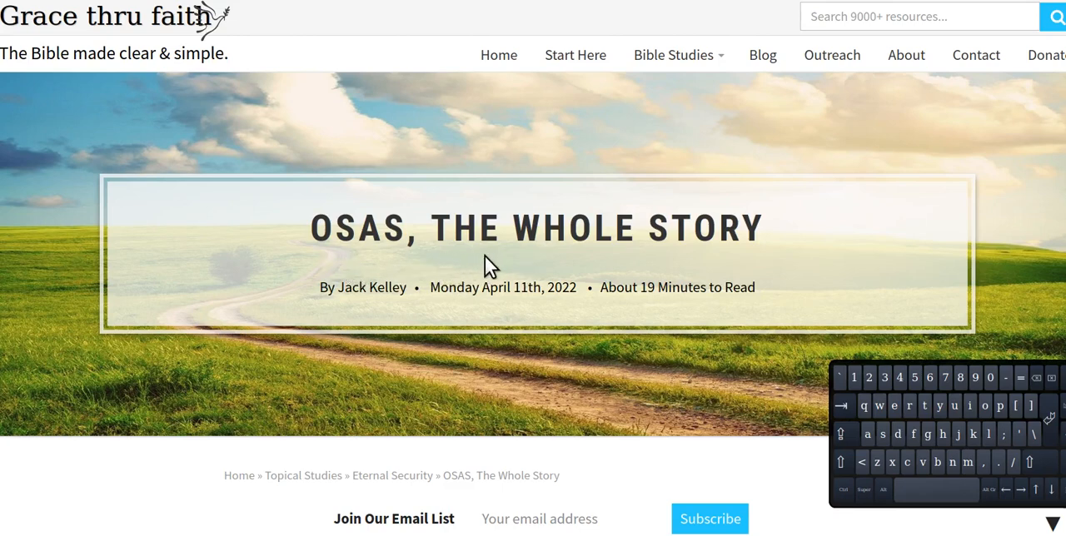
mouse_move(348, 263)
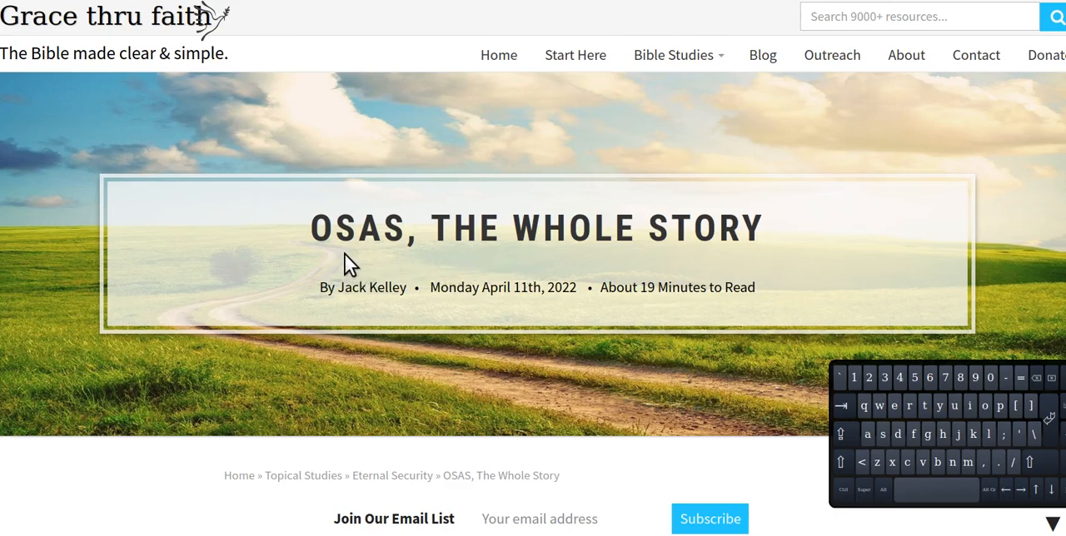
mouse_move(380, 265)
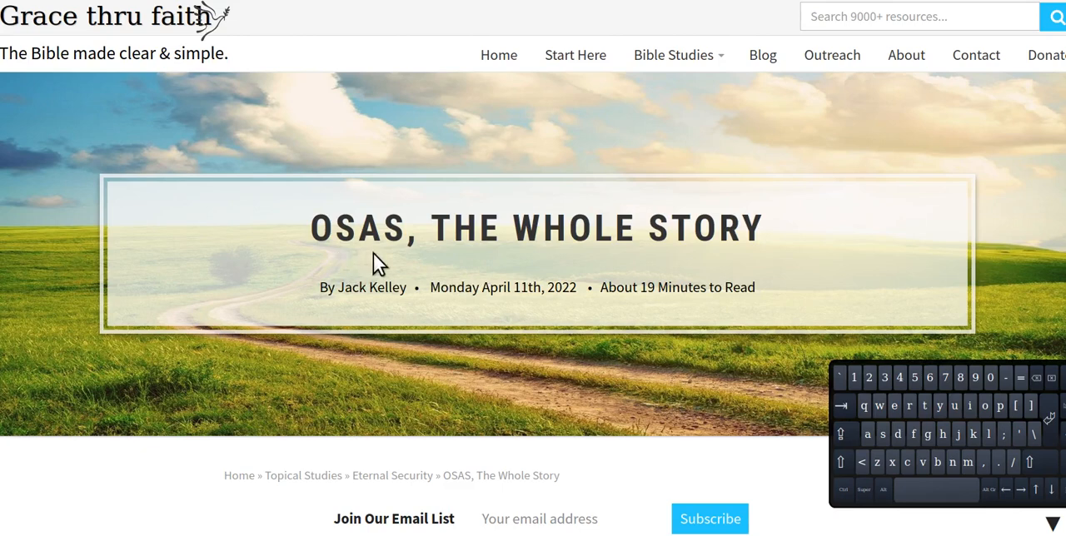
mouse_move(631, 218)
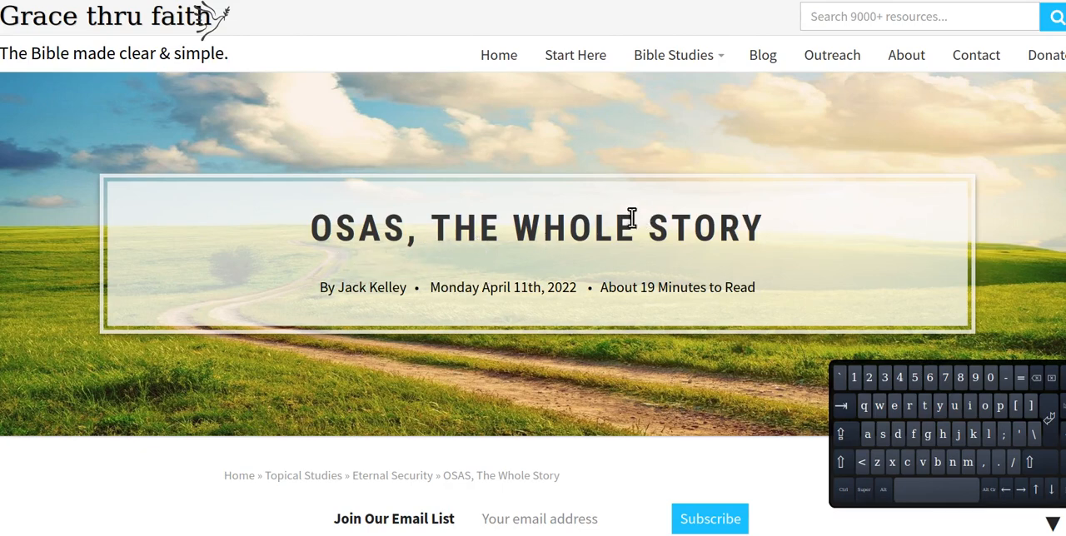
mouse_move(367, 250)
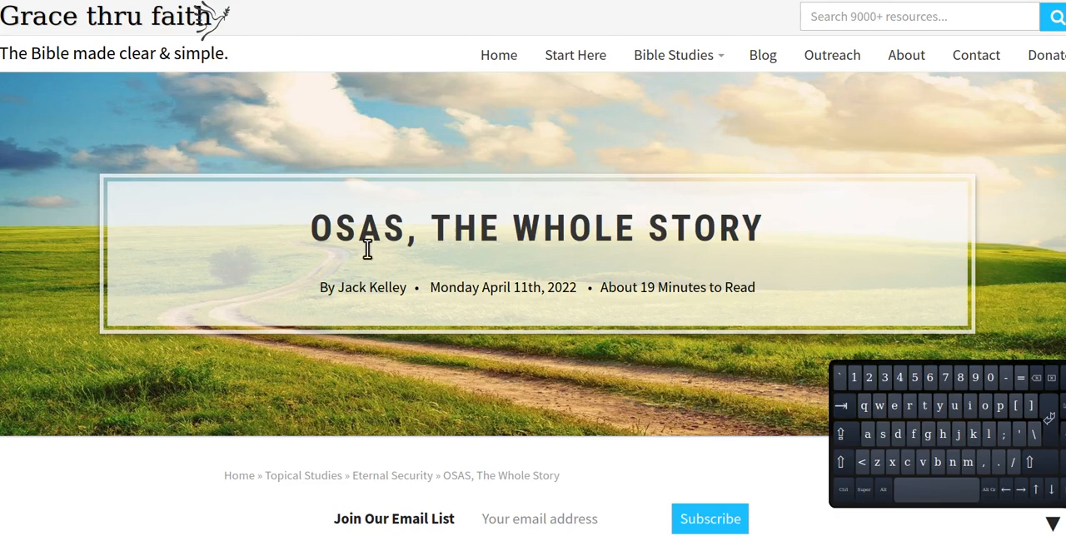
mouse_move(798, 213)
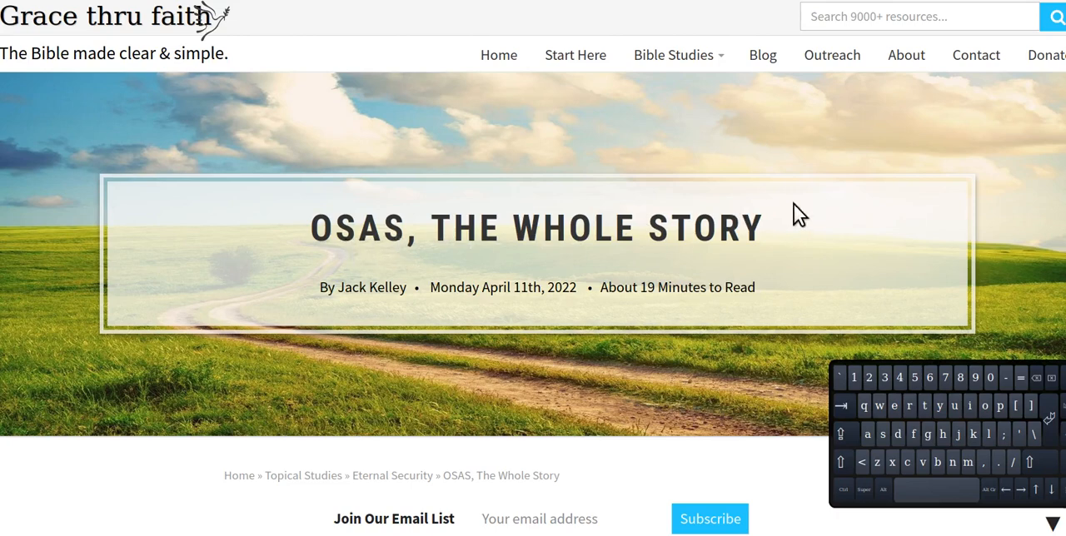
mouse_move(690, 169)
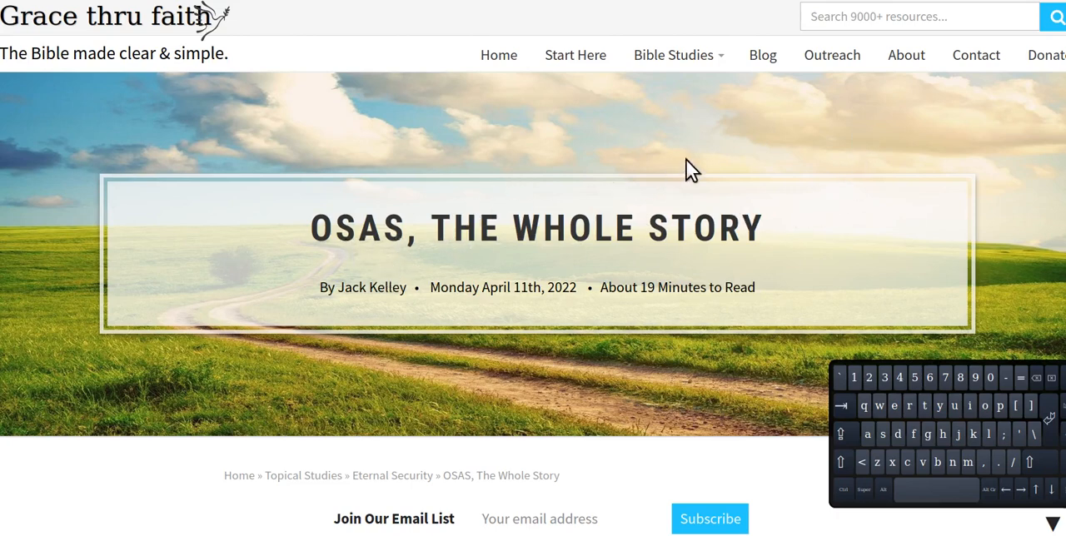
mouse_move(606, 181)
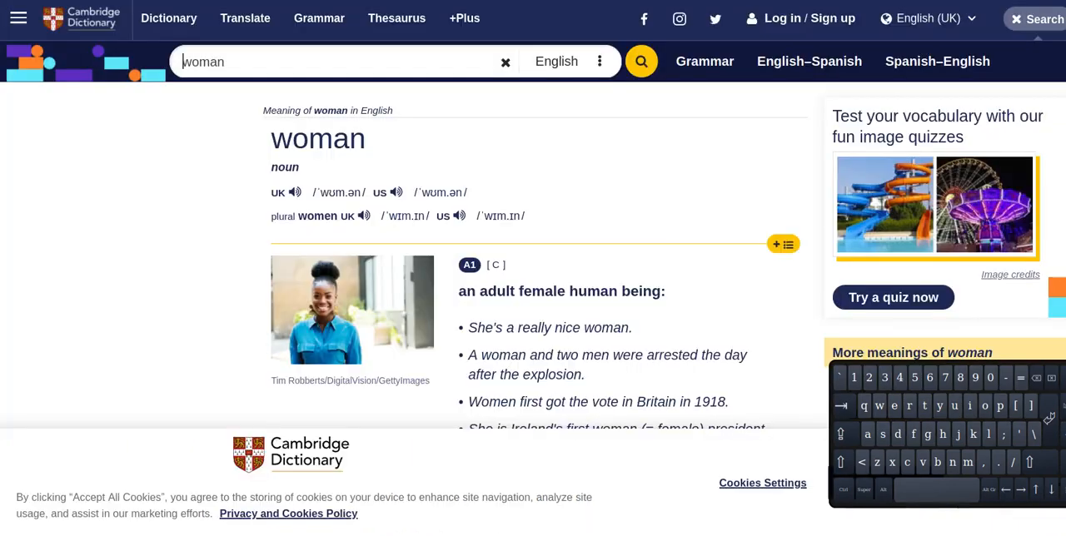
mouse_move(375, 187)
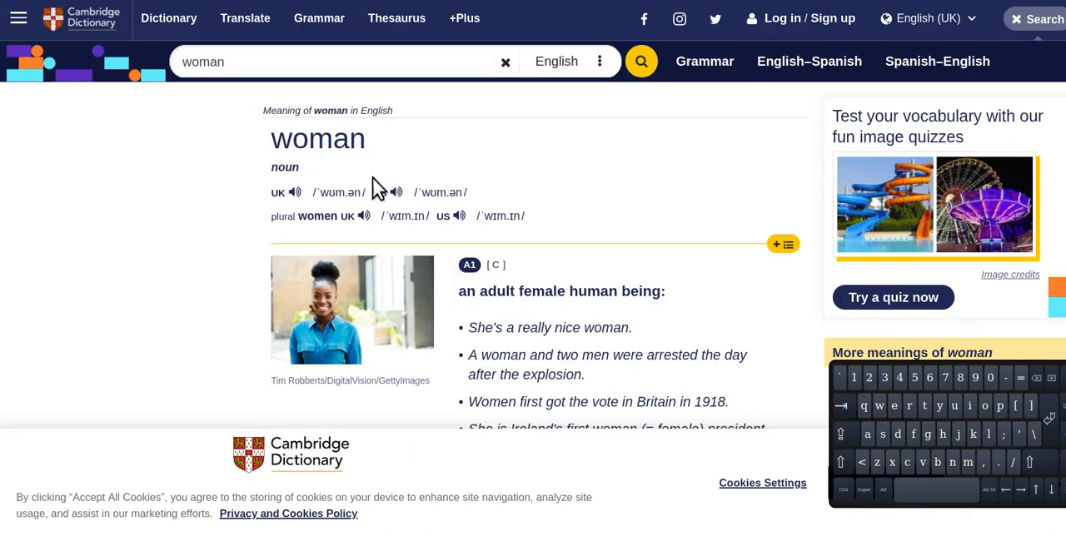
Scroll the Cambridge 'woman' entry down to the definition about identifying as female.
scroll(down, 3)
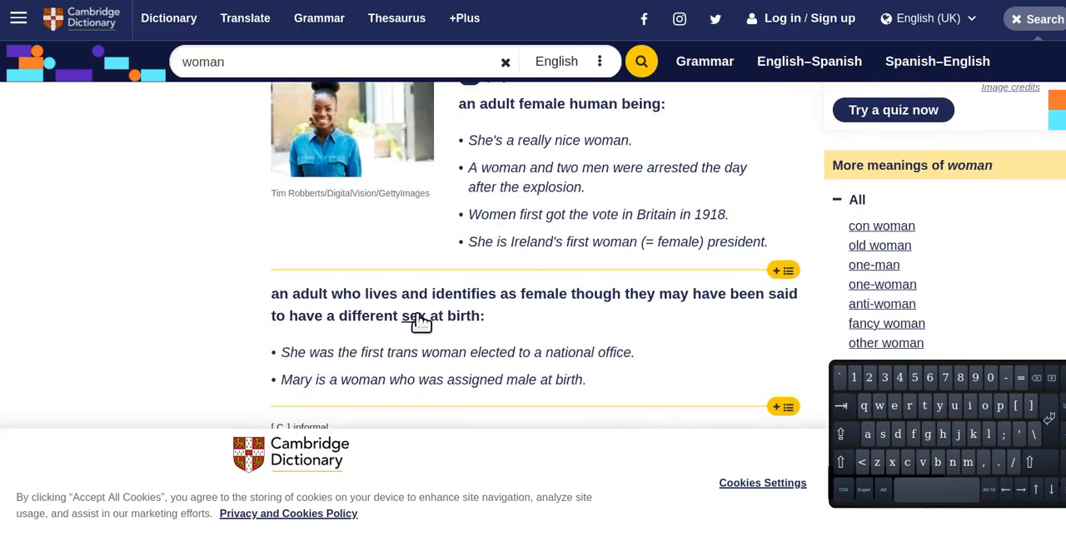
mouse_move(393, 349)
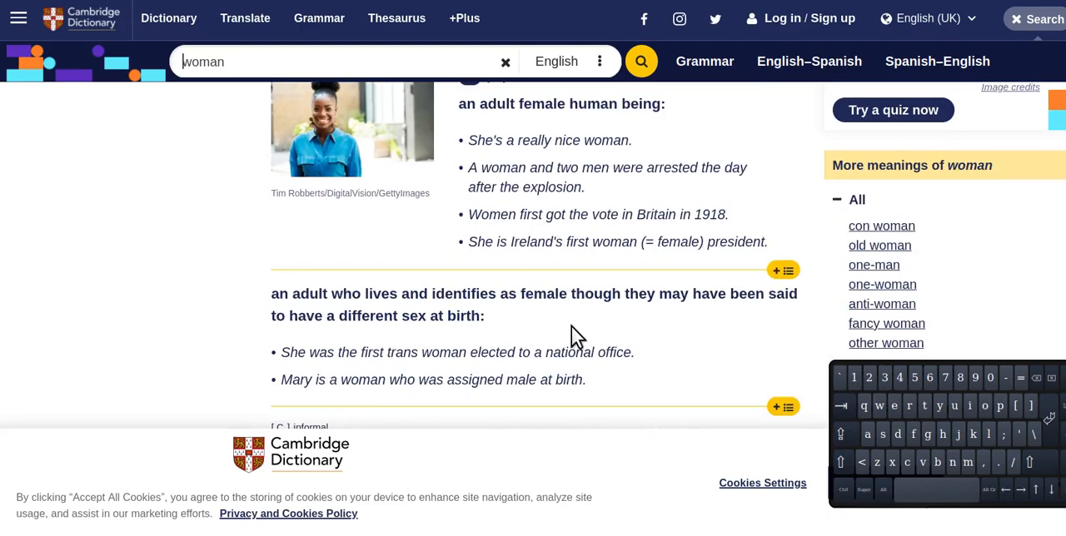
mouse_move(542, 341)
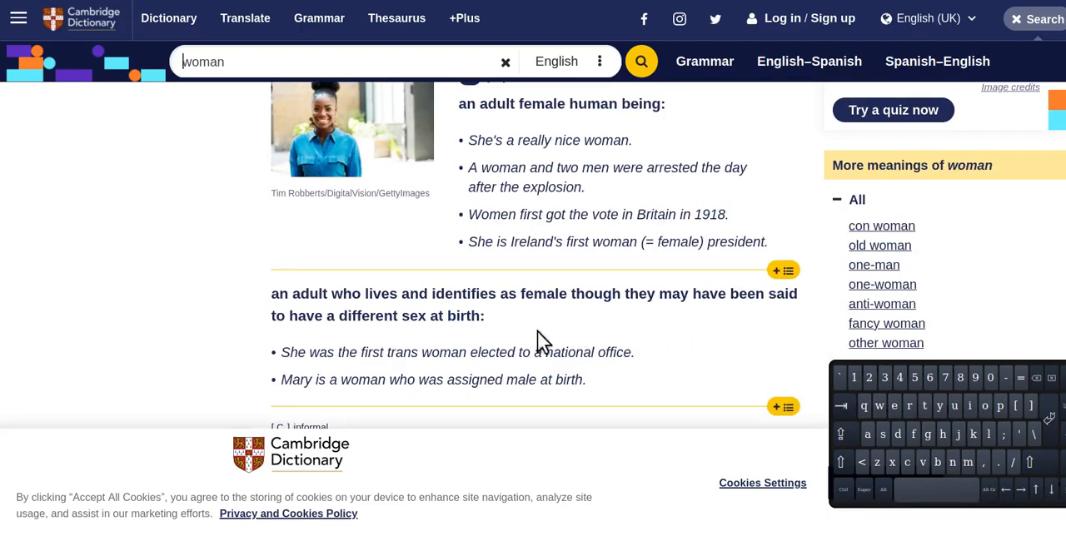
mouse_move(523, 348)
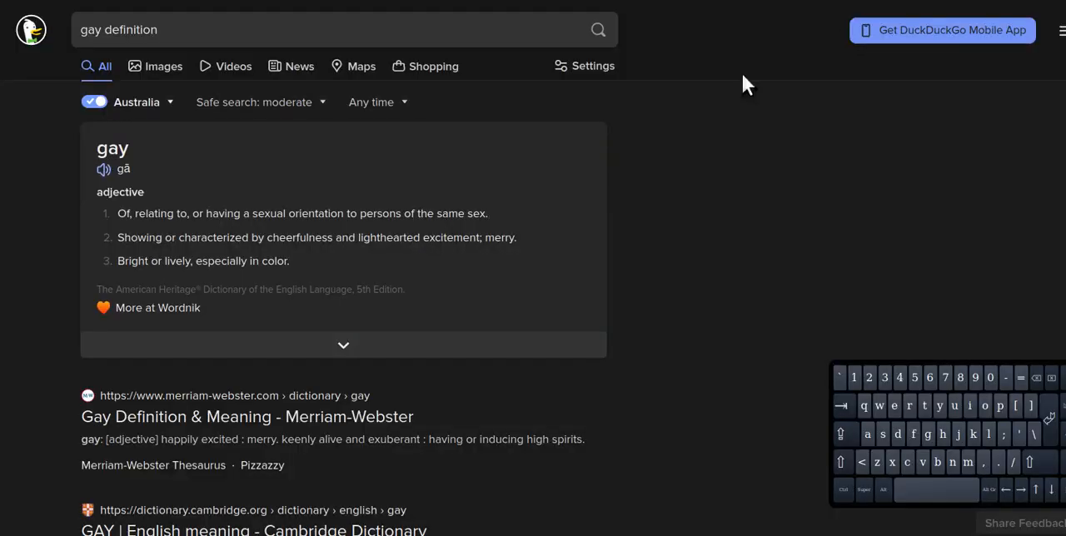
mouse_move(150, 233)
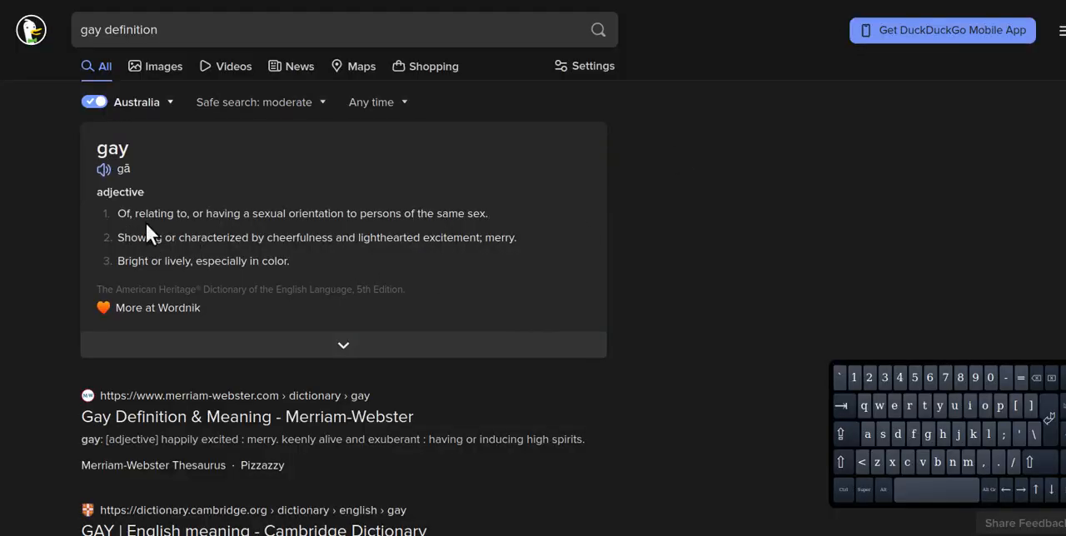
mouse_move(150, 261)
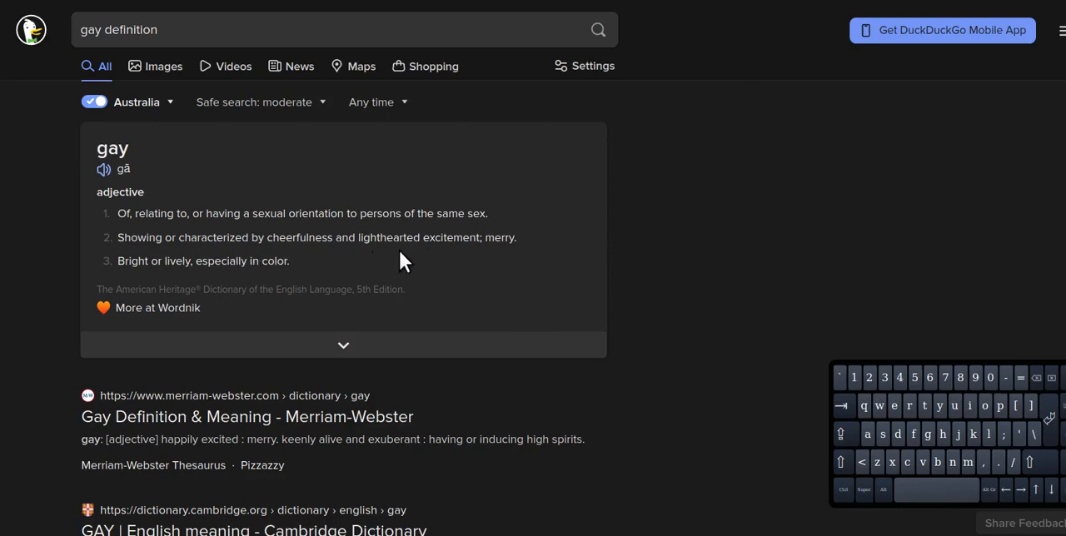
mouse_move(175, 287)
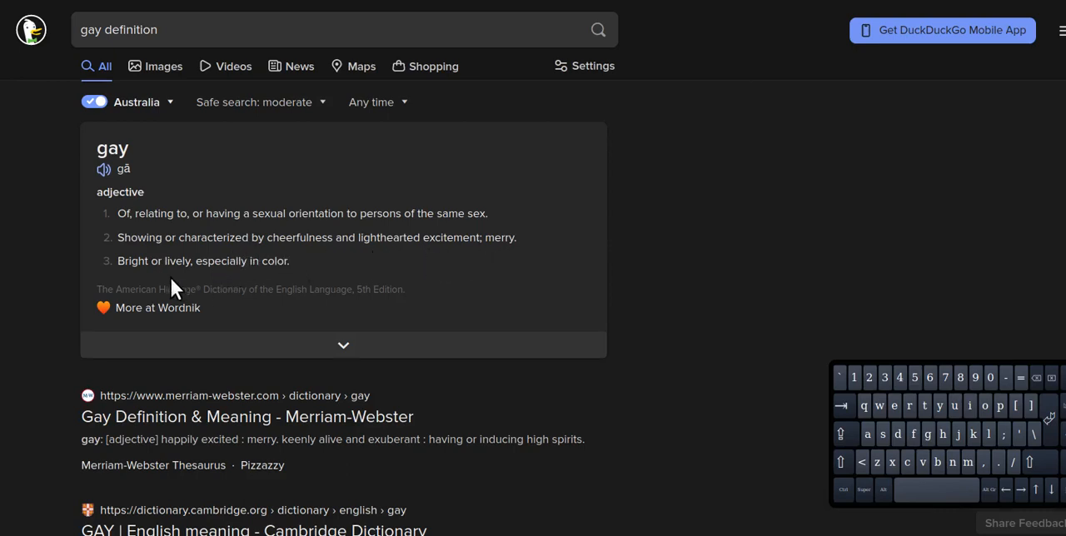
mouse_move(455, 256)
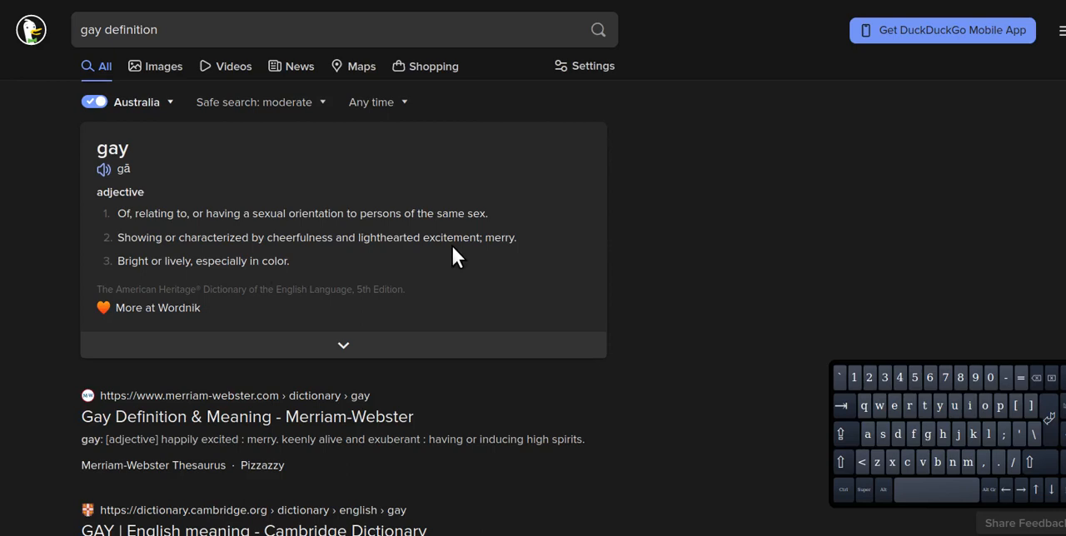
mouse_move(421, 256)
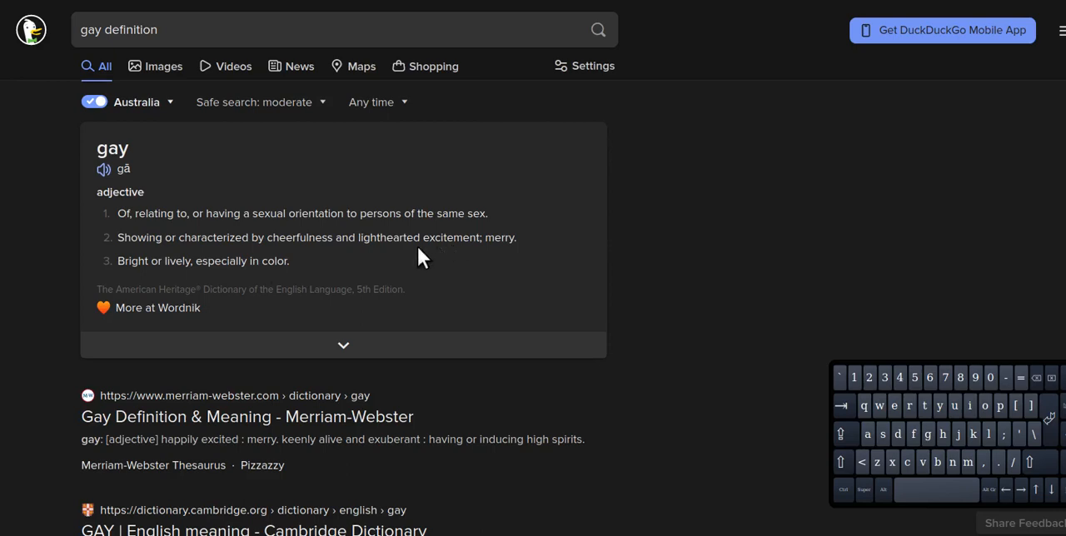
mouse_move(233, 261)
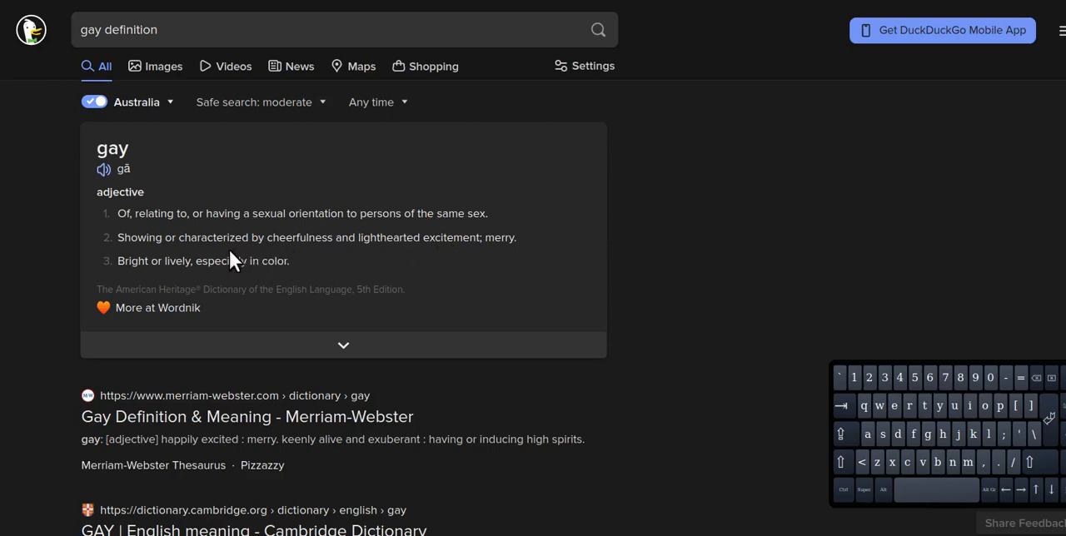
mouse_move(718, 77)
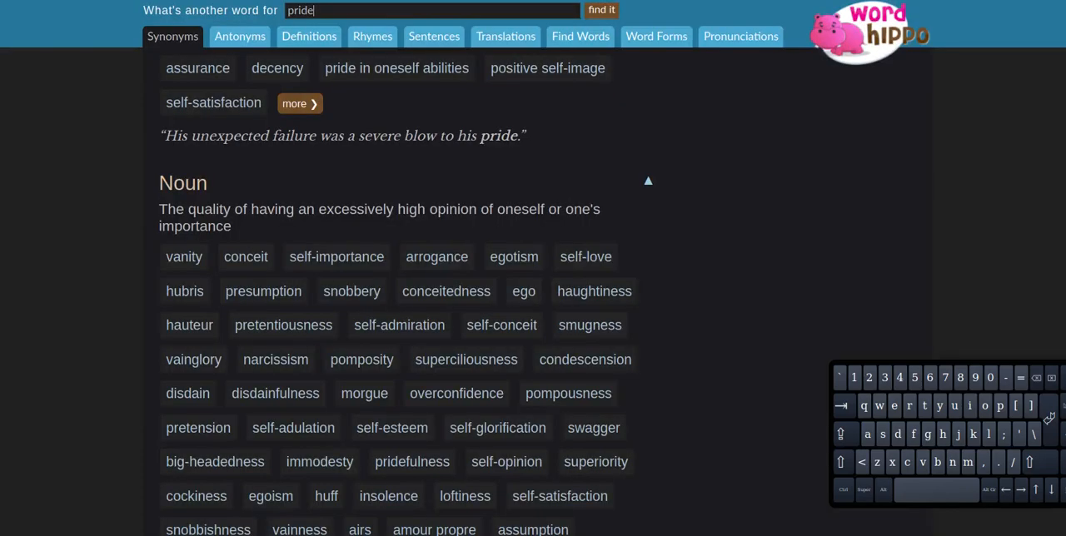
mouse_move(796, 135)
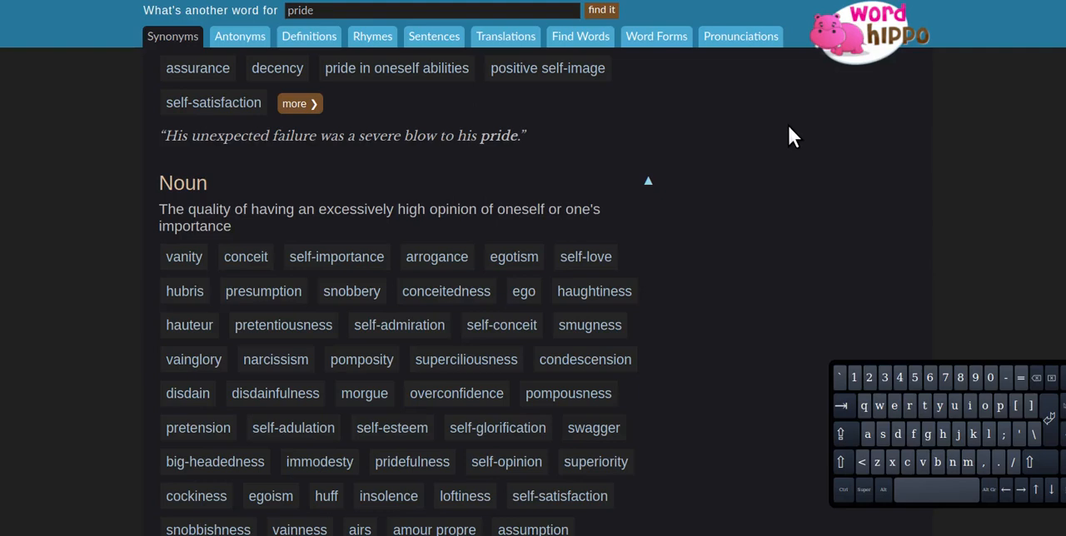
mouse_move(798, 198)
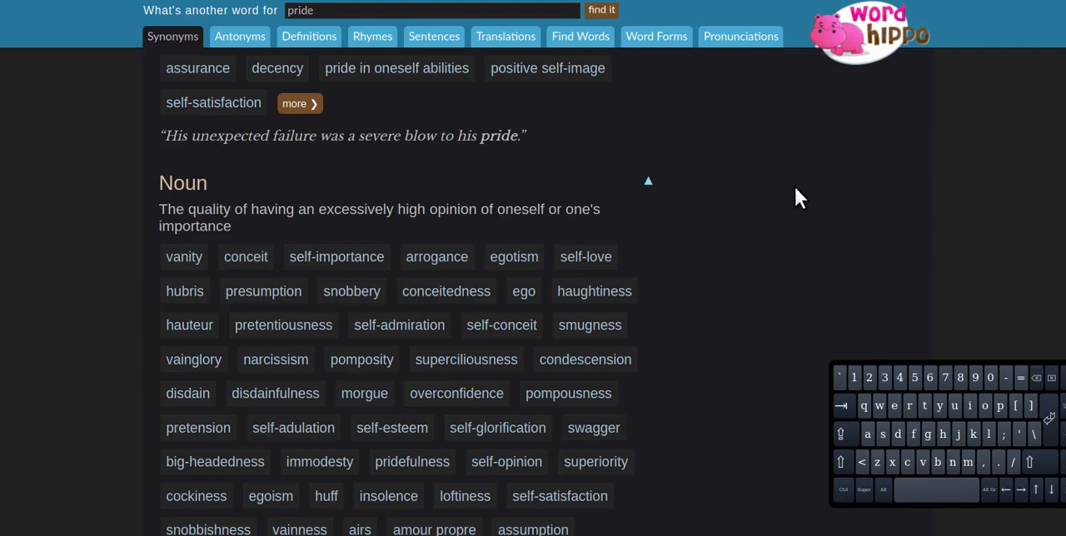
Switch to the WordHippo tab showing noun synonyms for 'pride' (vanity, conceit, arrogance).
click(432, 10)
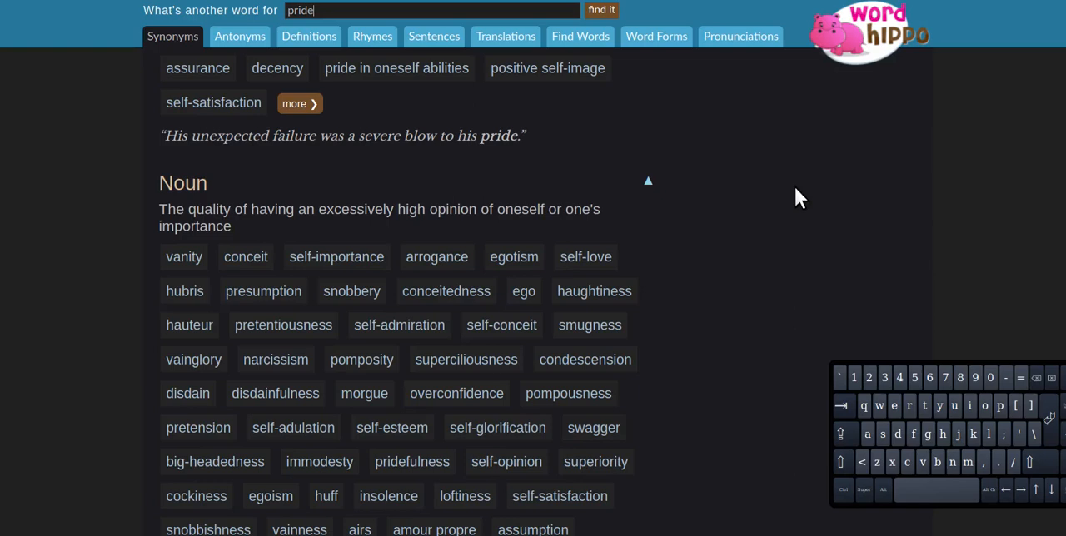
mouse_move(777, 197)
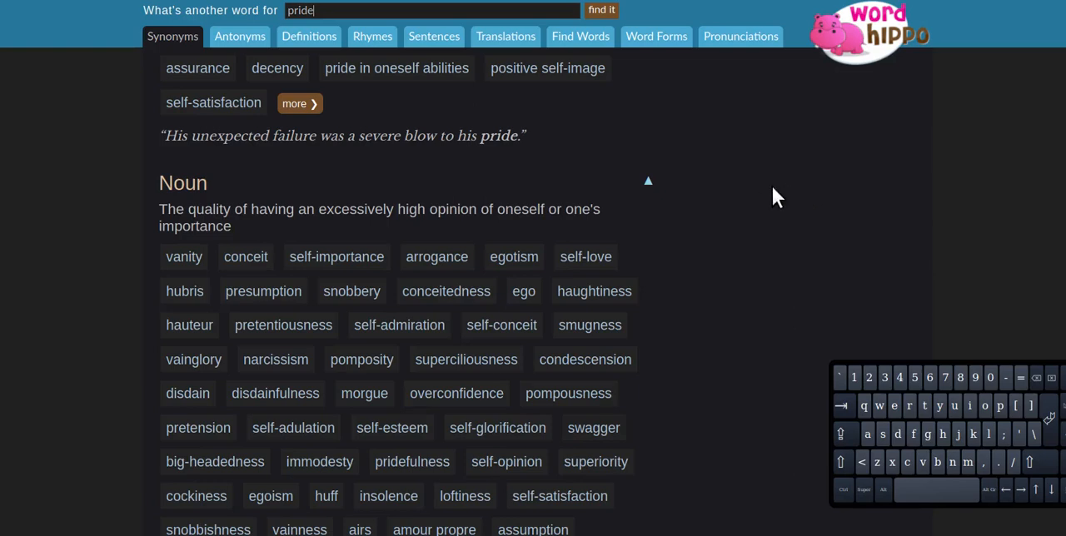
mouse_move(251, 163)
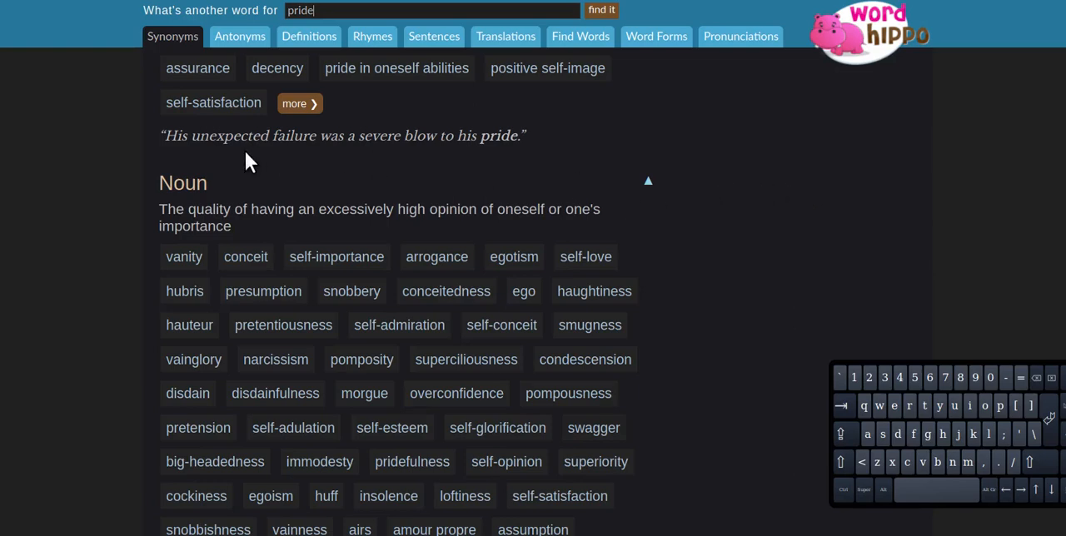
mouse_move(300, 187)
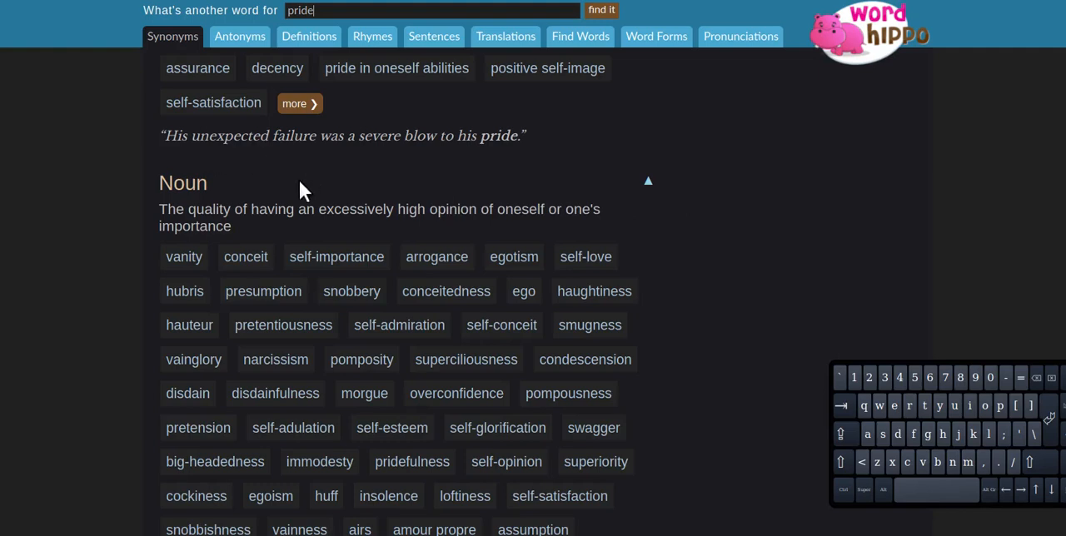
mouse_move(402, 239)
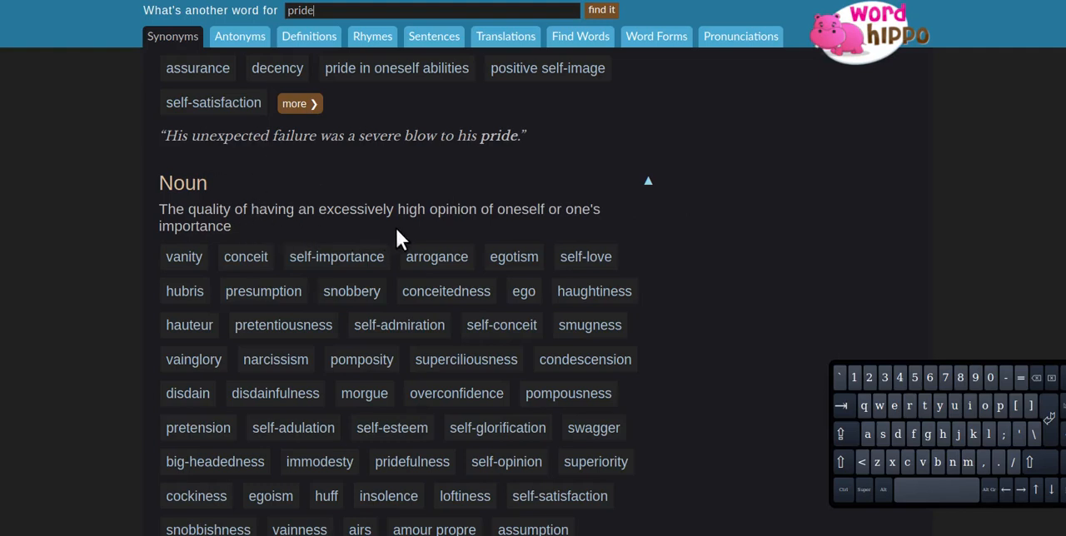
mouse_move(618, 234)
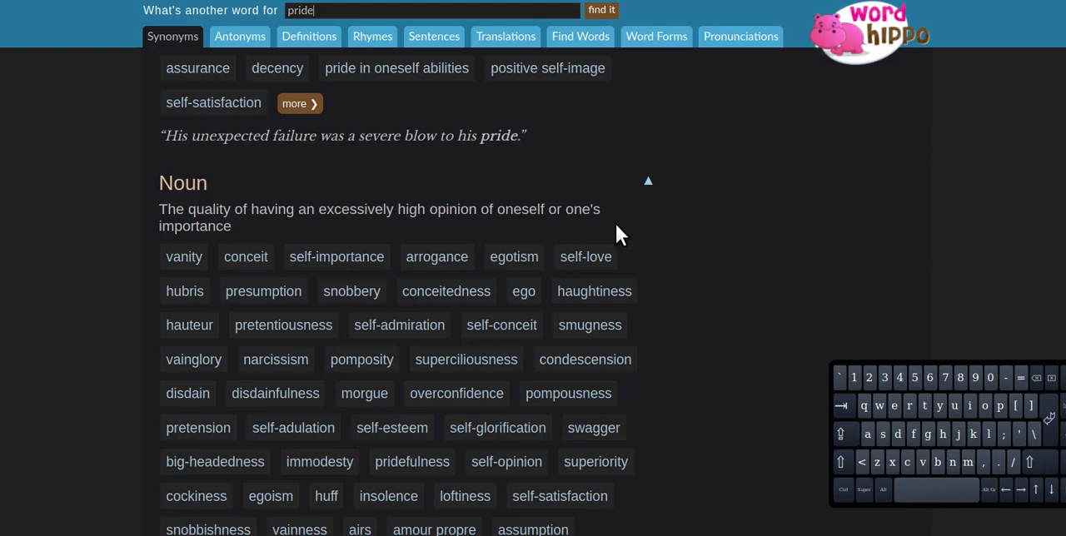
mouse_move(912, 173)
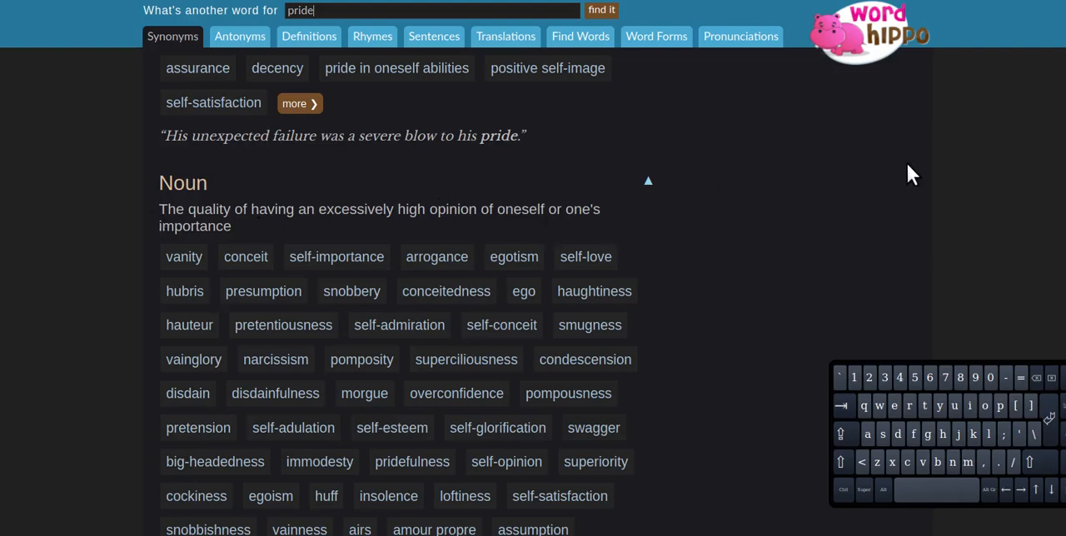
mouse_move(940, 169)
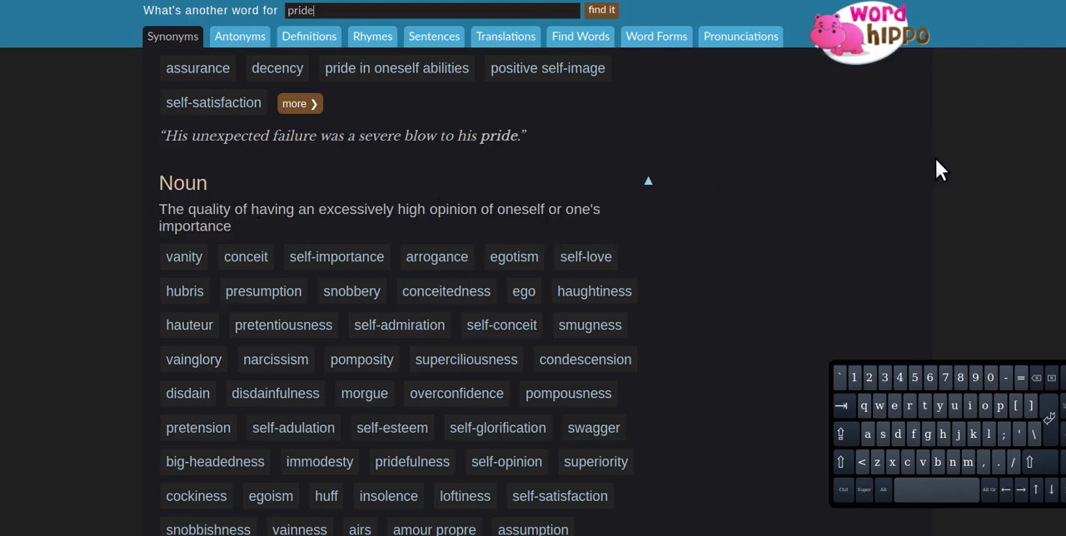
mouse_move(957, 161)
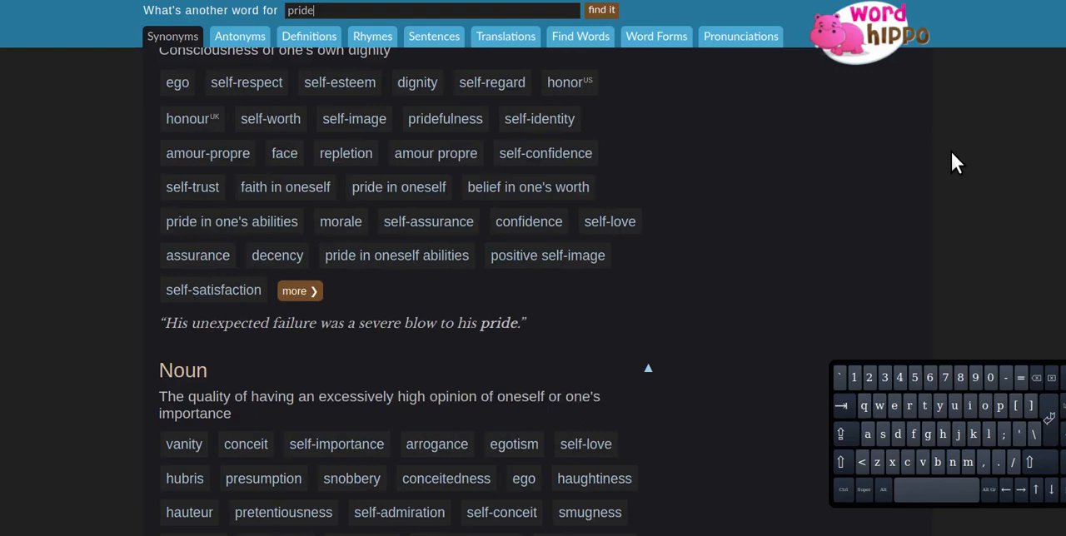
mouse_move(1014, 156)
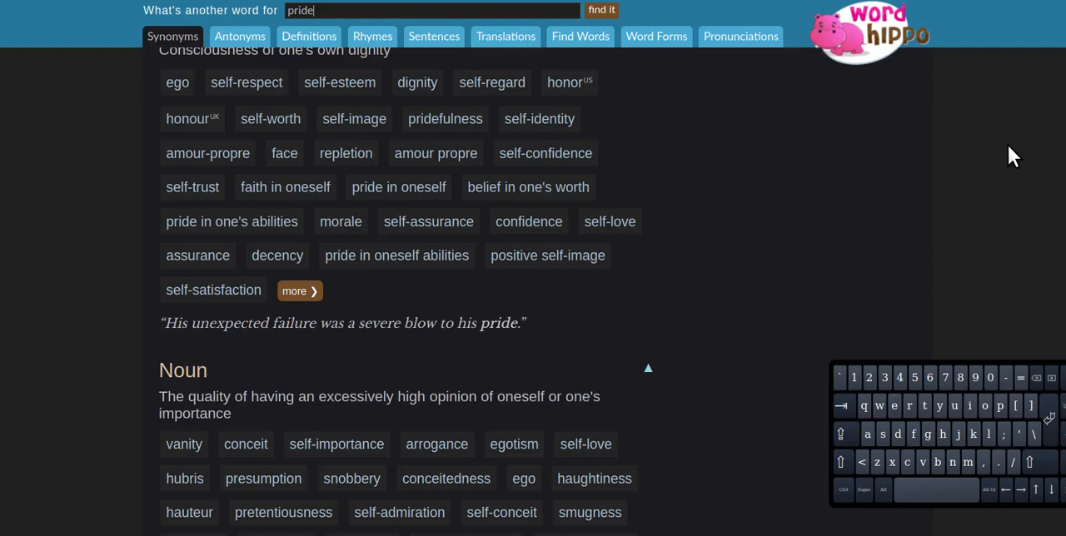
mouse_move(1008, 152)
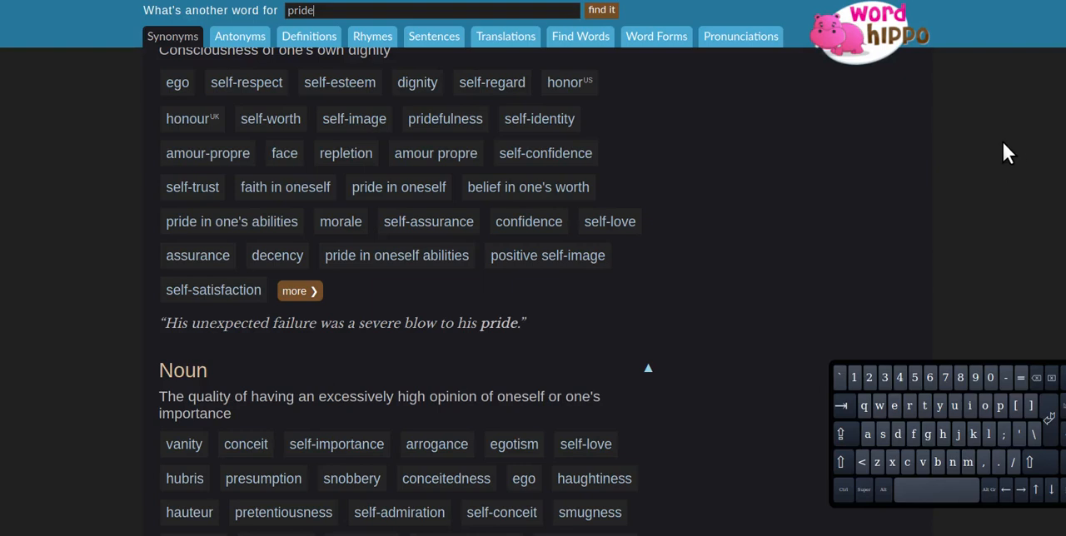
mouse_move(1021, 148)
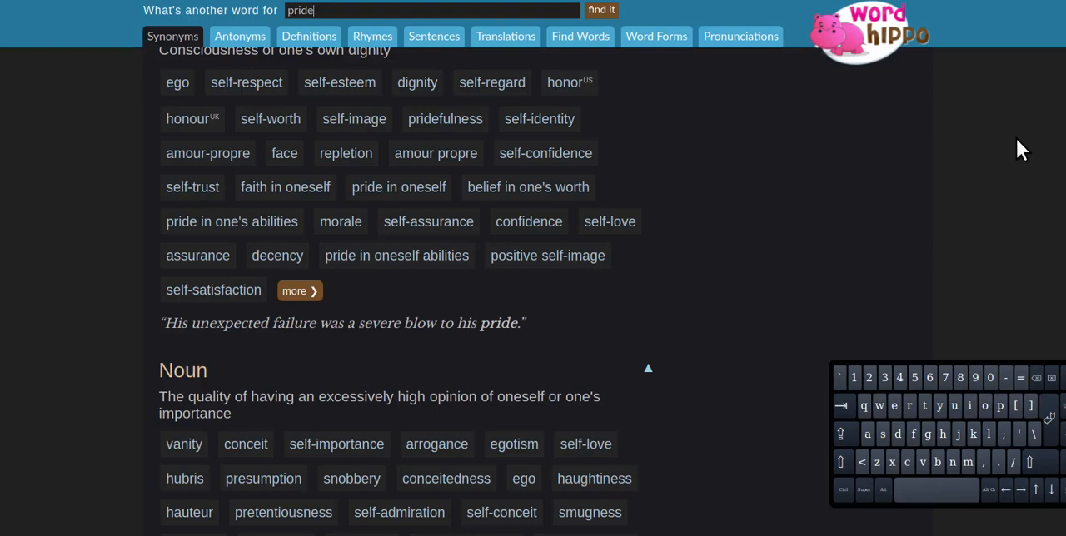
mouse_move(958, 149)
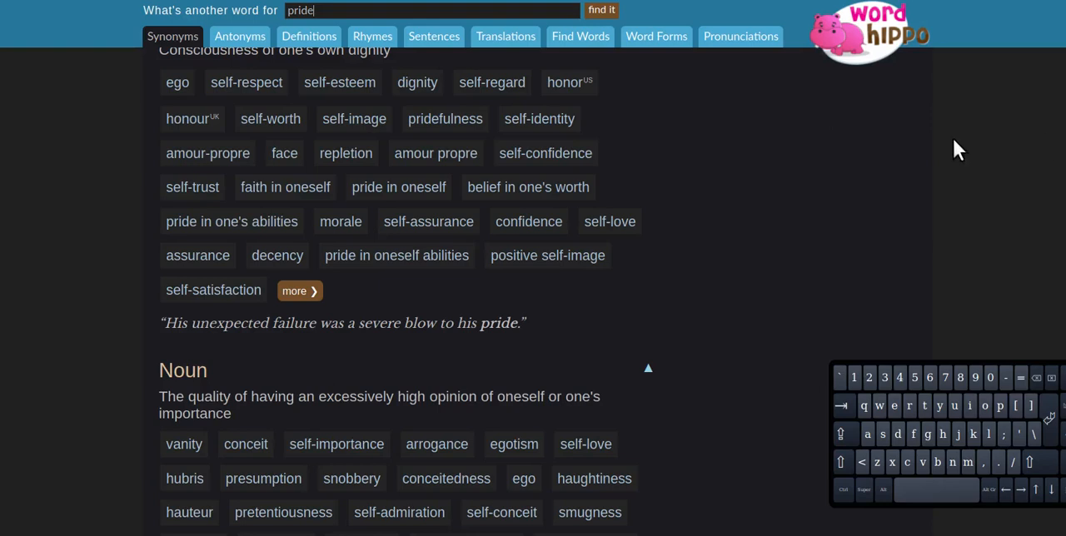
mouse_move(1015, 159)
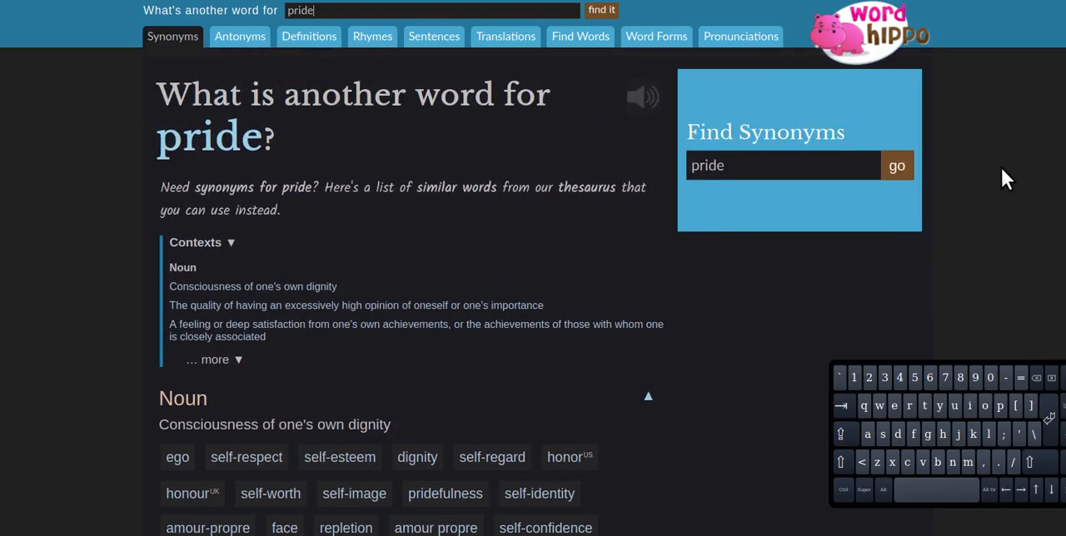
scroll(down, 3)
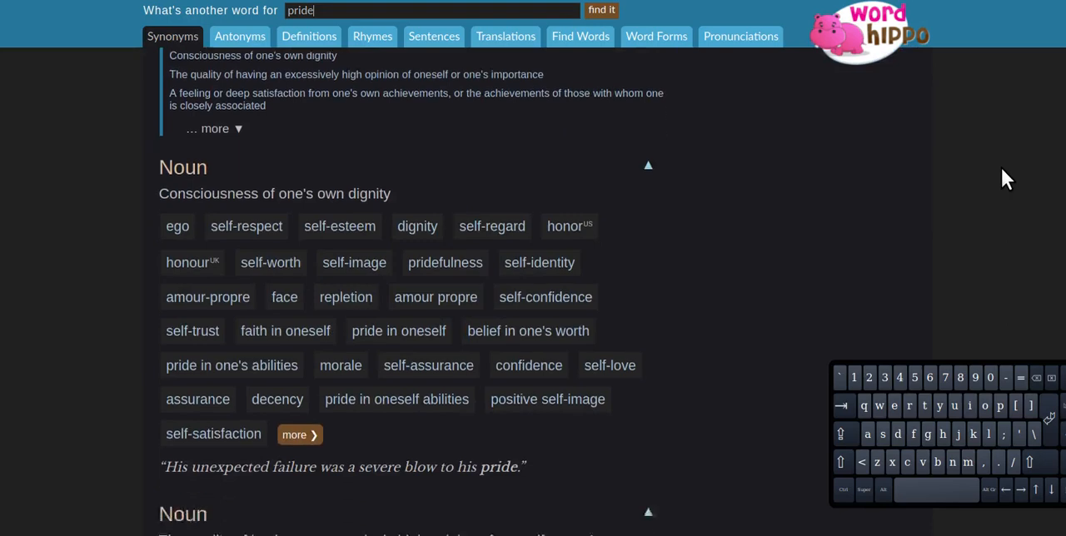
scroll(down, 3)
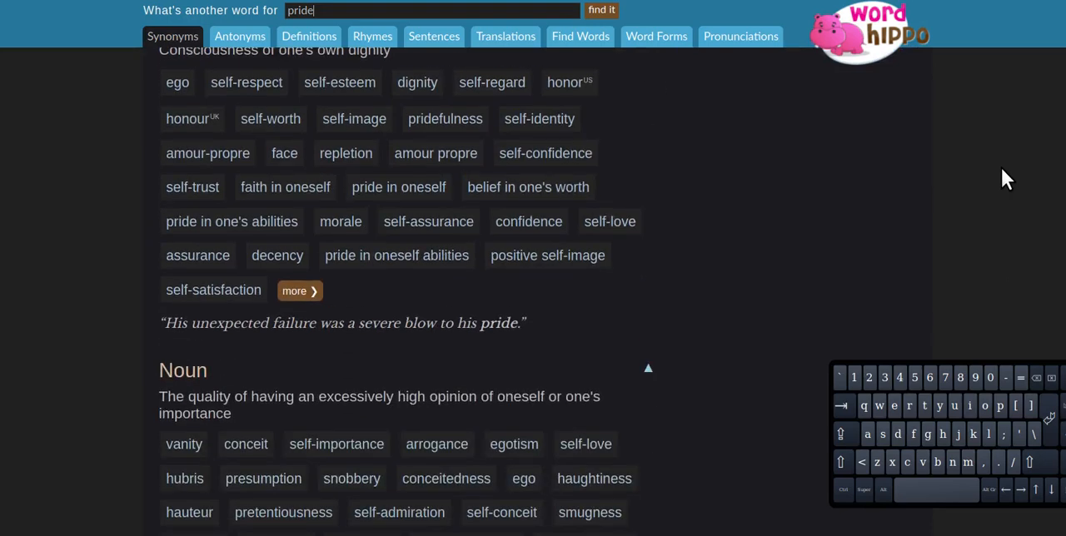
mouse_move(1021, 174)
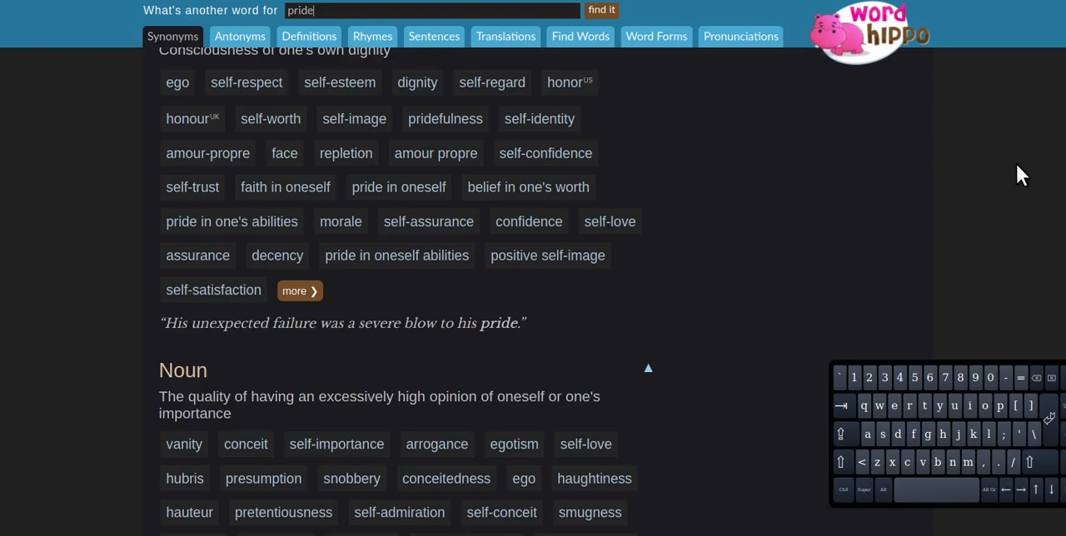
mouse_move(1011, 182)
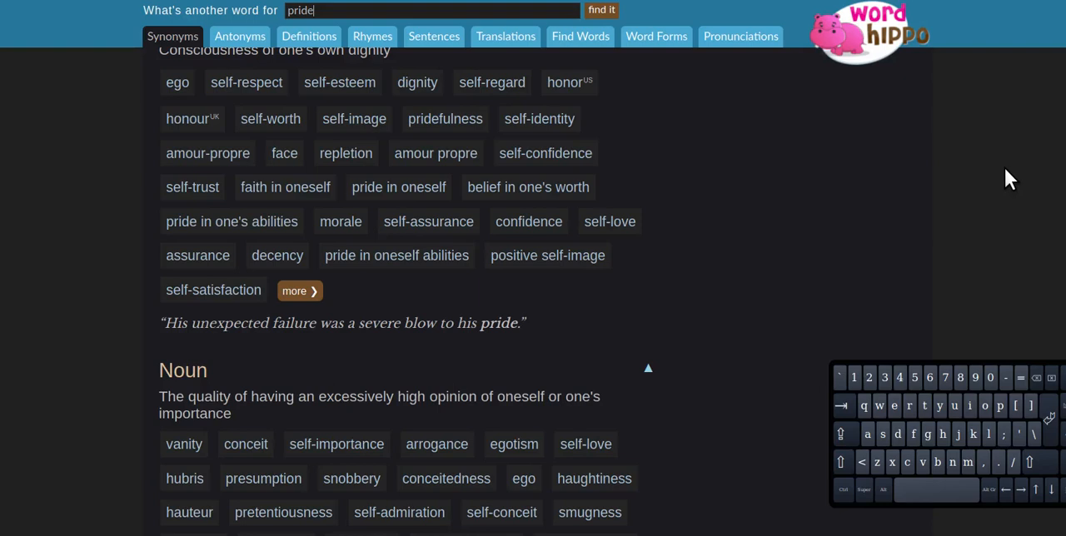
mouse_move(1005, 178)
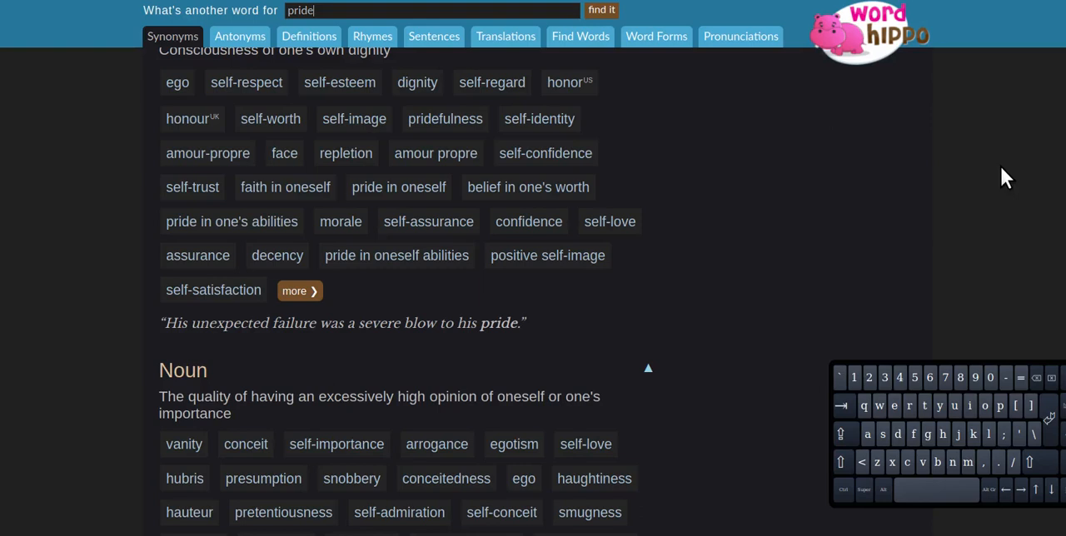
mouse_move(1032, 193)
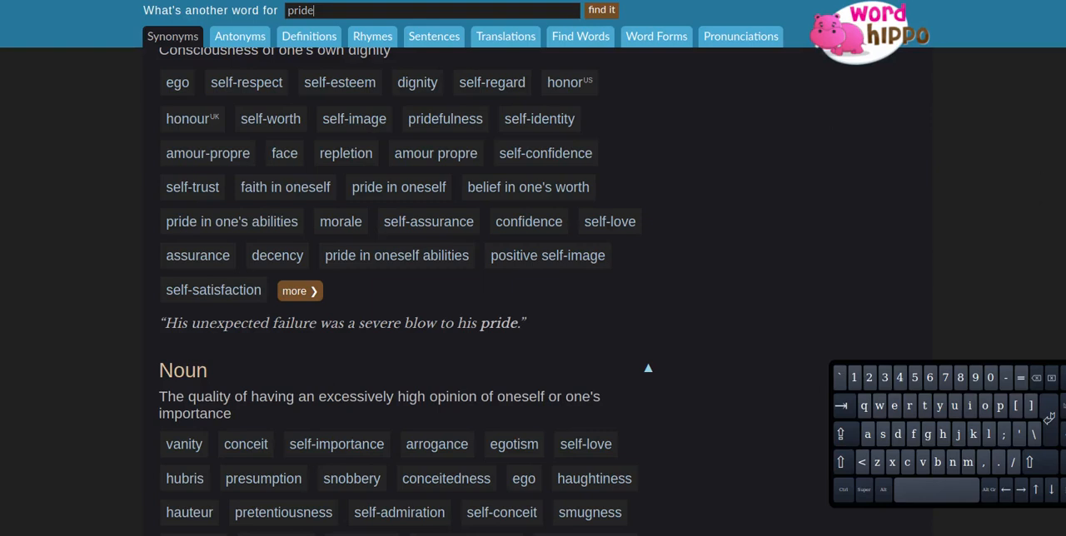
mouse_move(1044, 182)
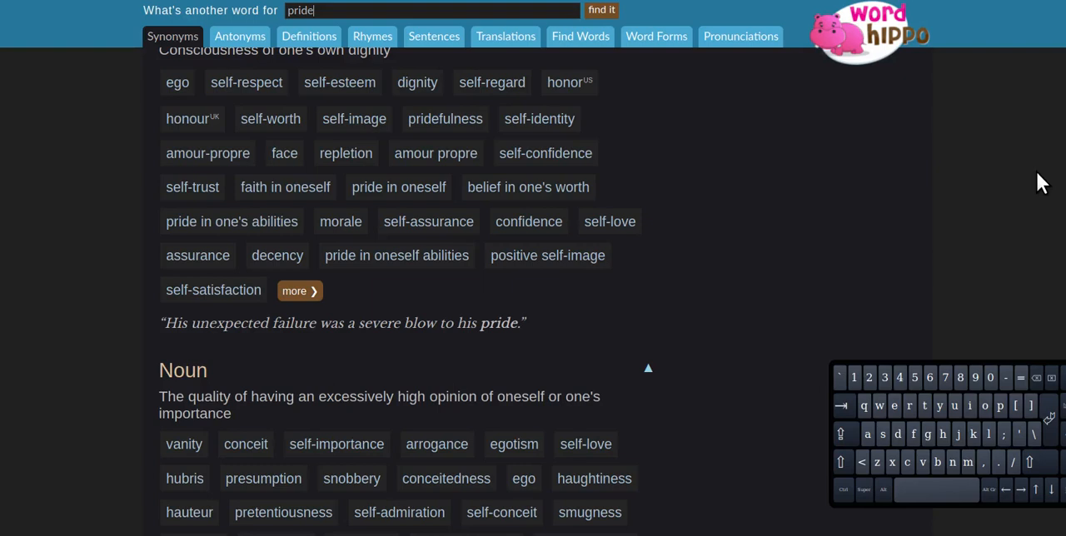
mouse_move(1013, 210)
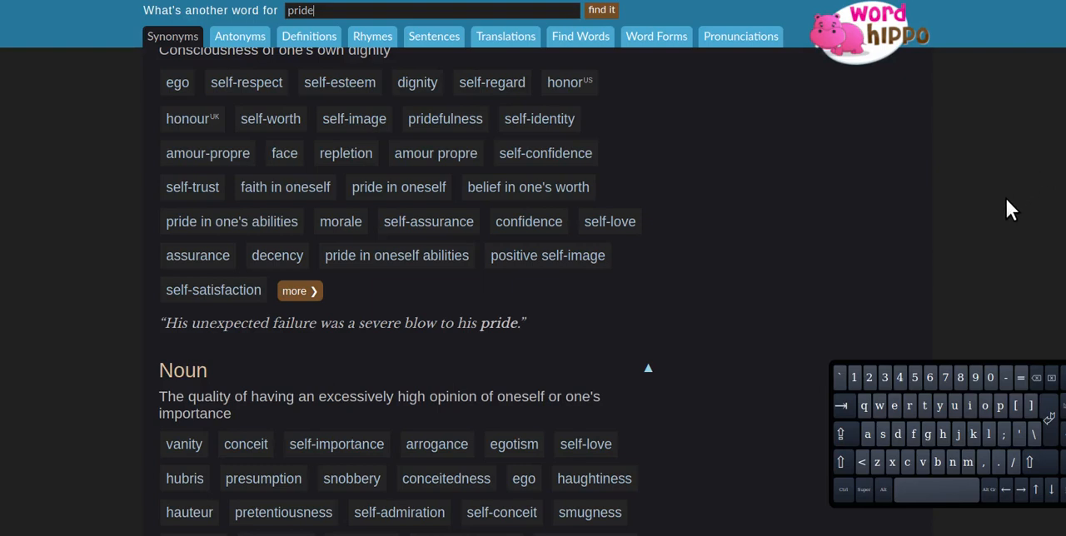
mouse_move(1003, 235)
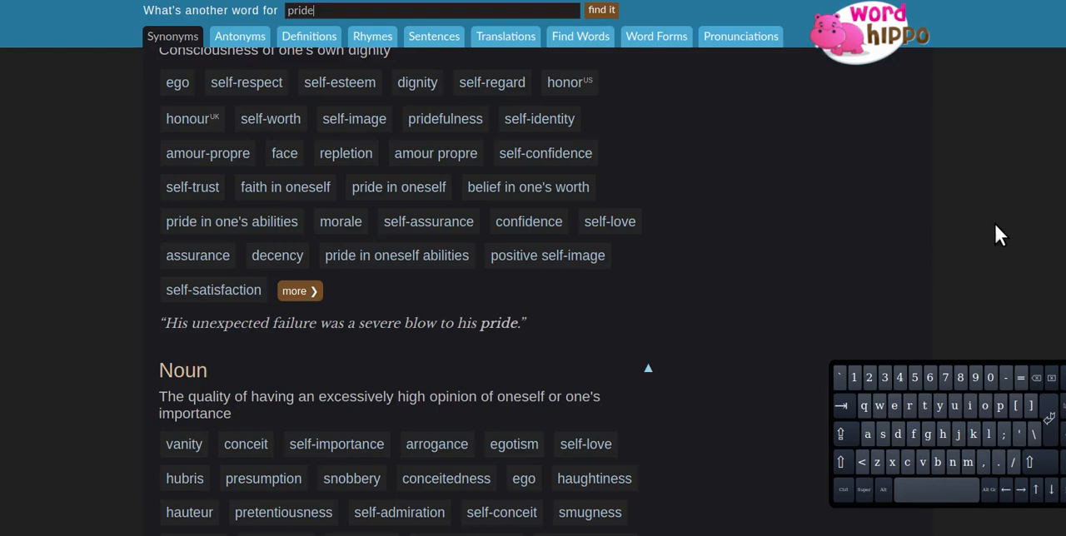
mouse_move(998, 235)
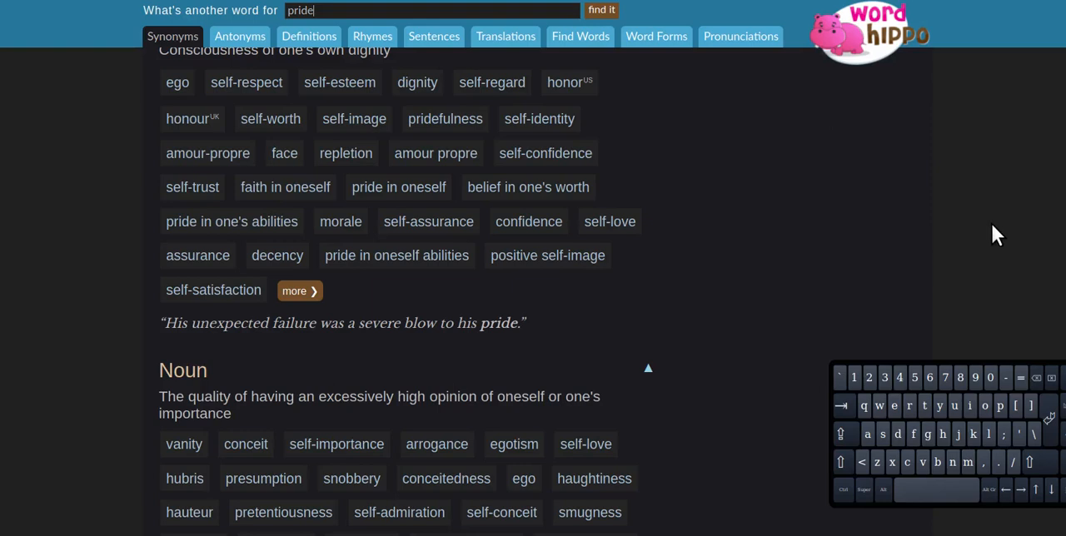
mouse_move(991, 241)
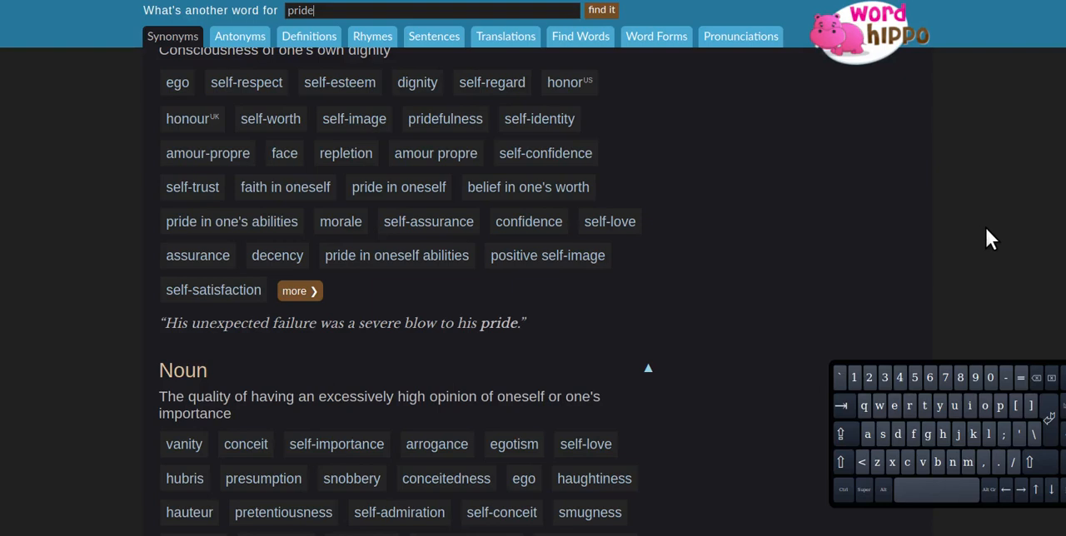
mouse_move(975, 242)
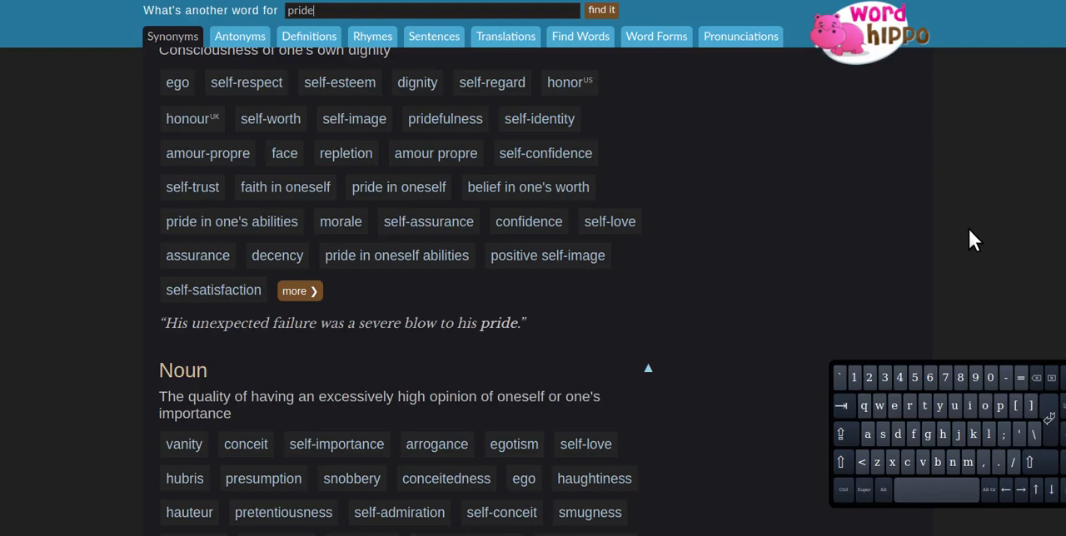
mouse_move(962, 243)
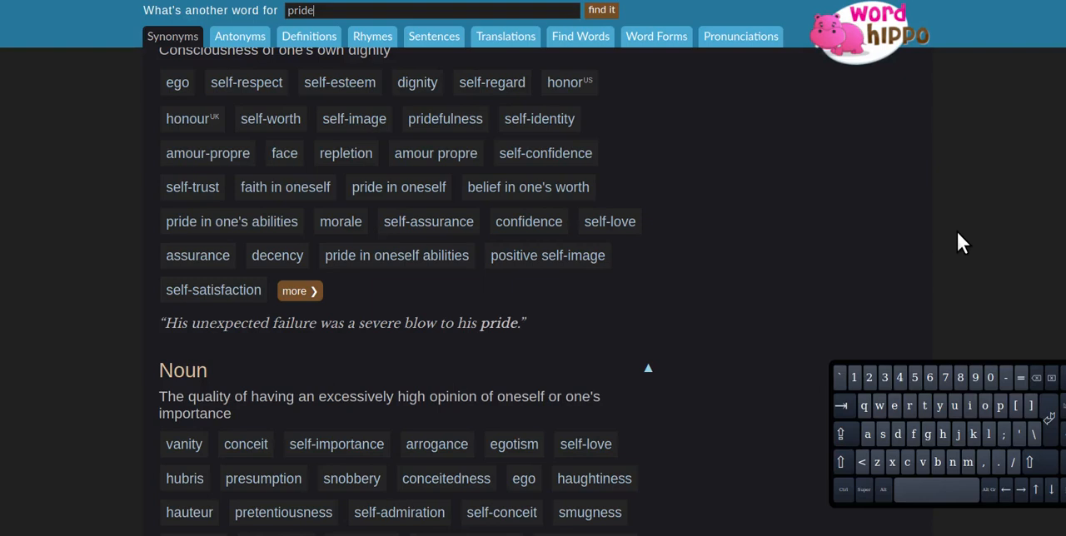
mouse_move(906, 231)
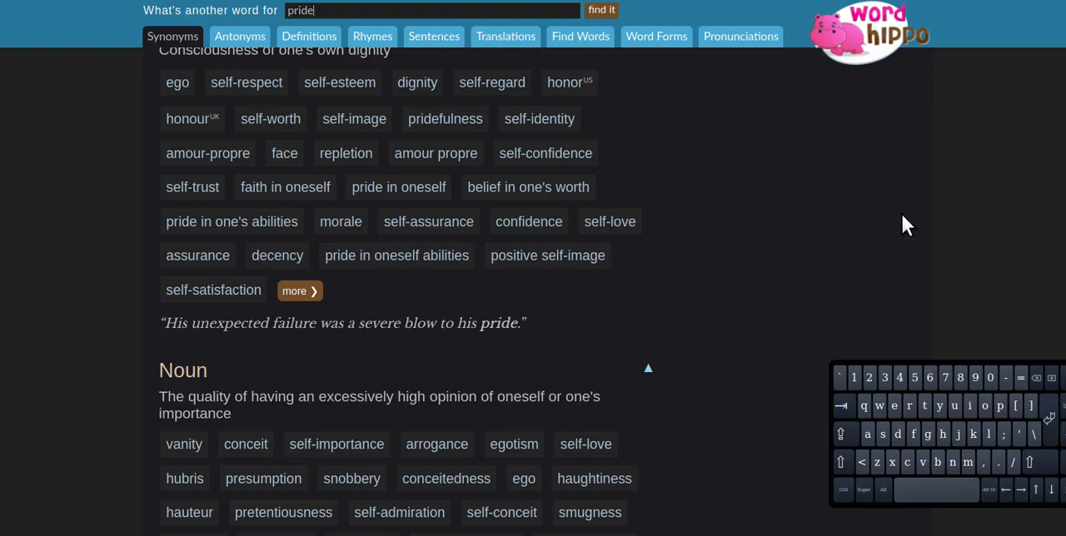
mouse_move(892, 255)
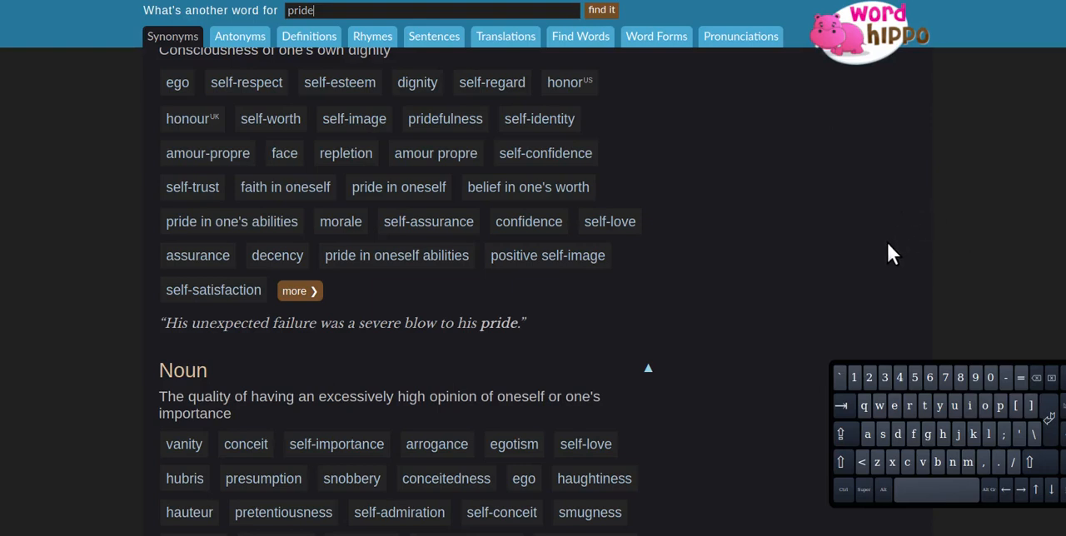